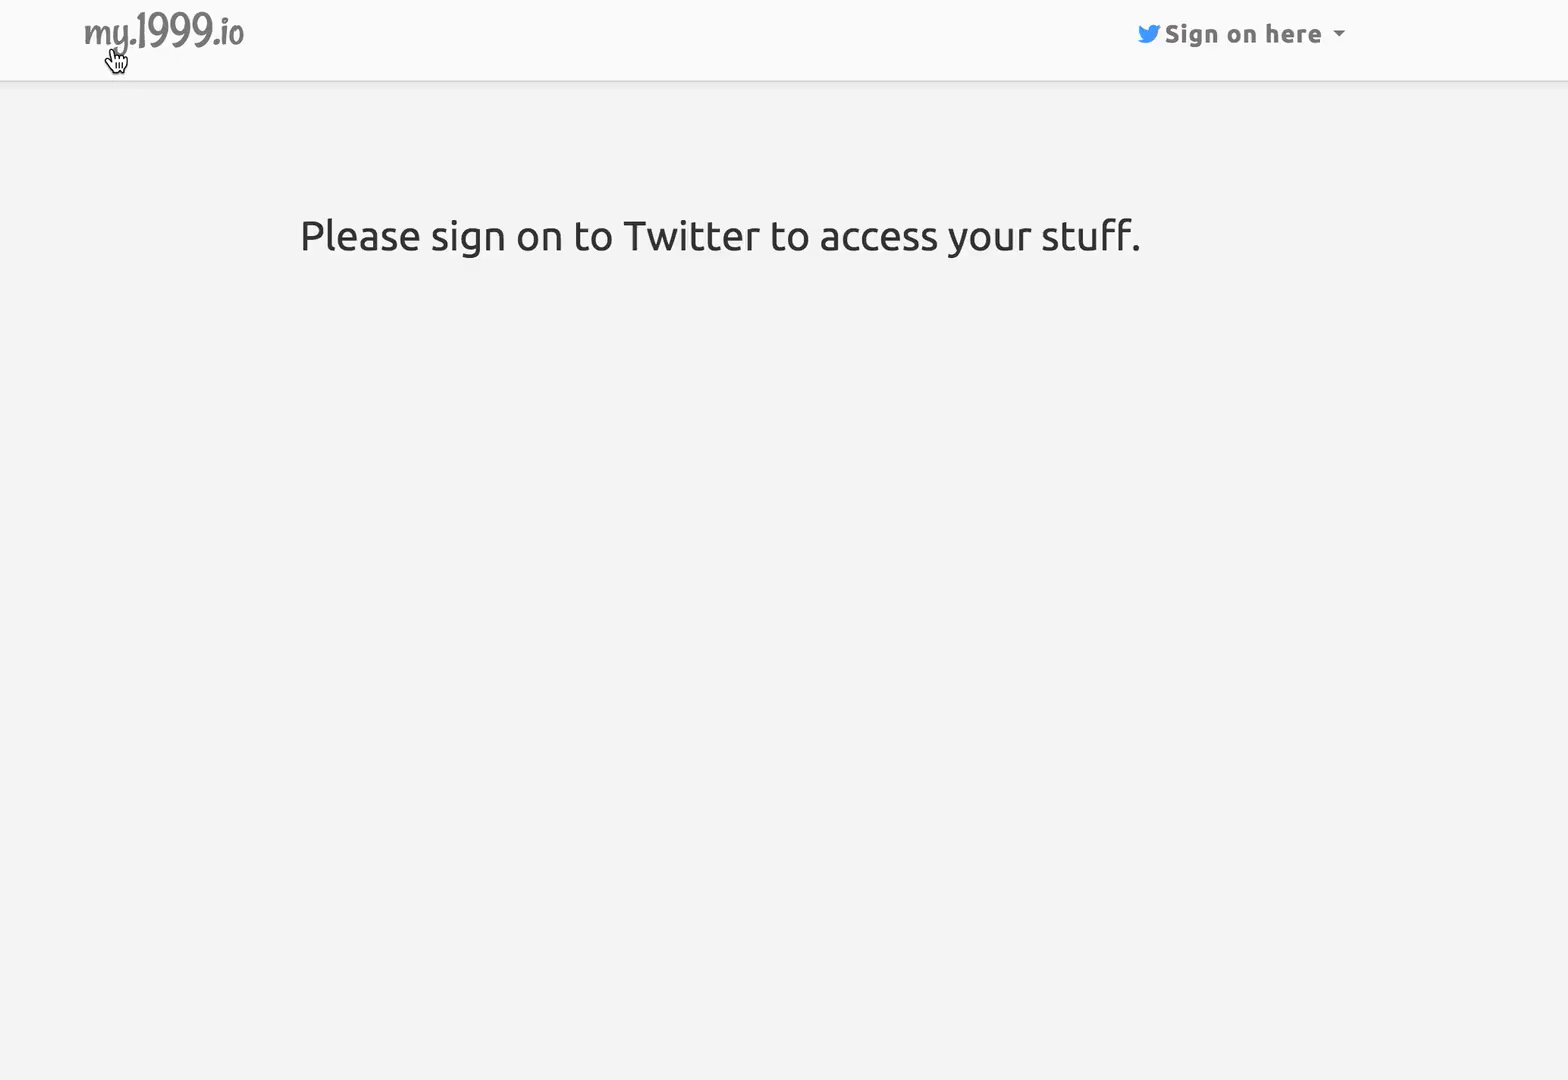
mouse_move(242, 70)
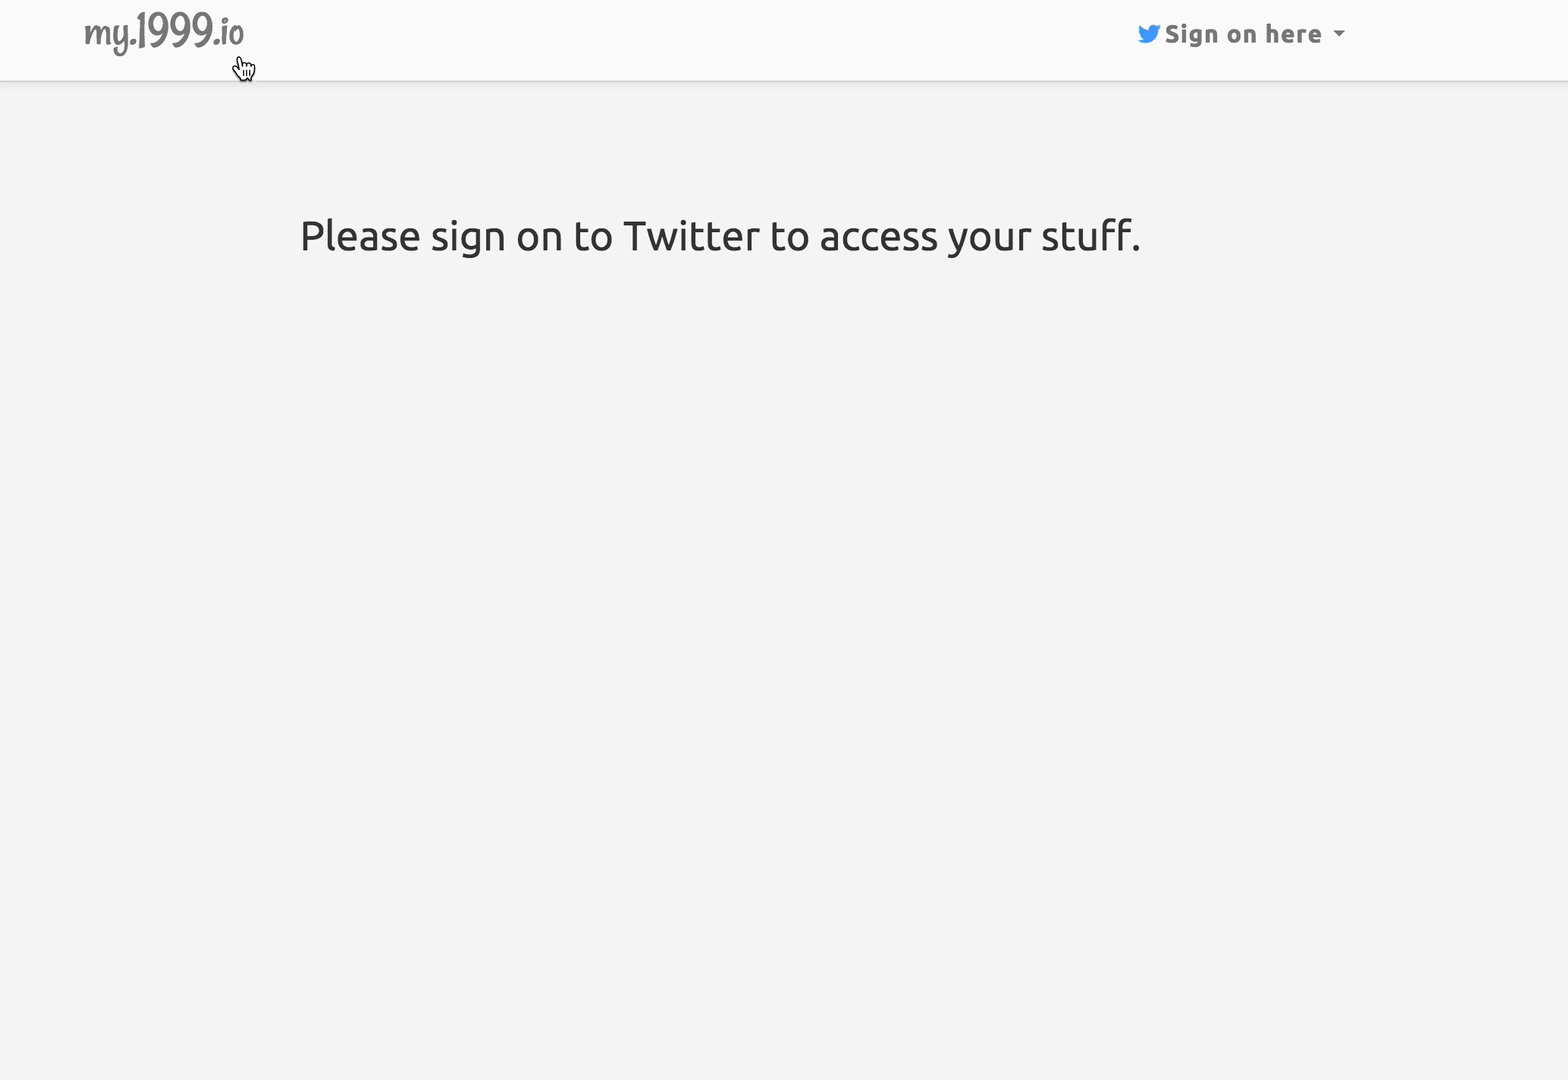
mouse_move(1016, 302)
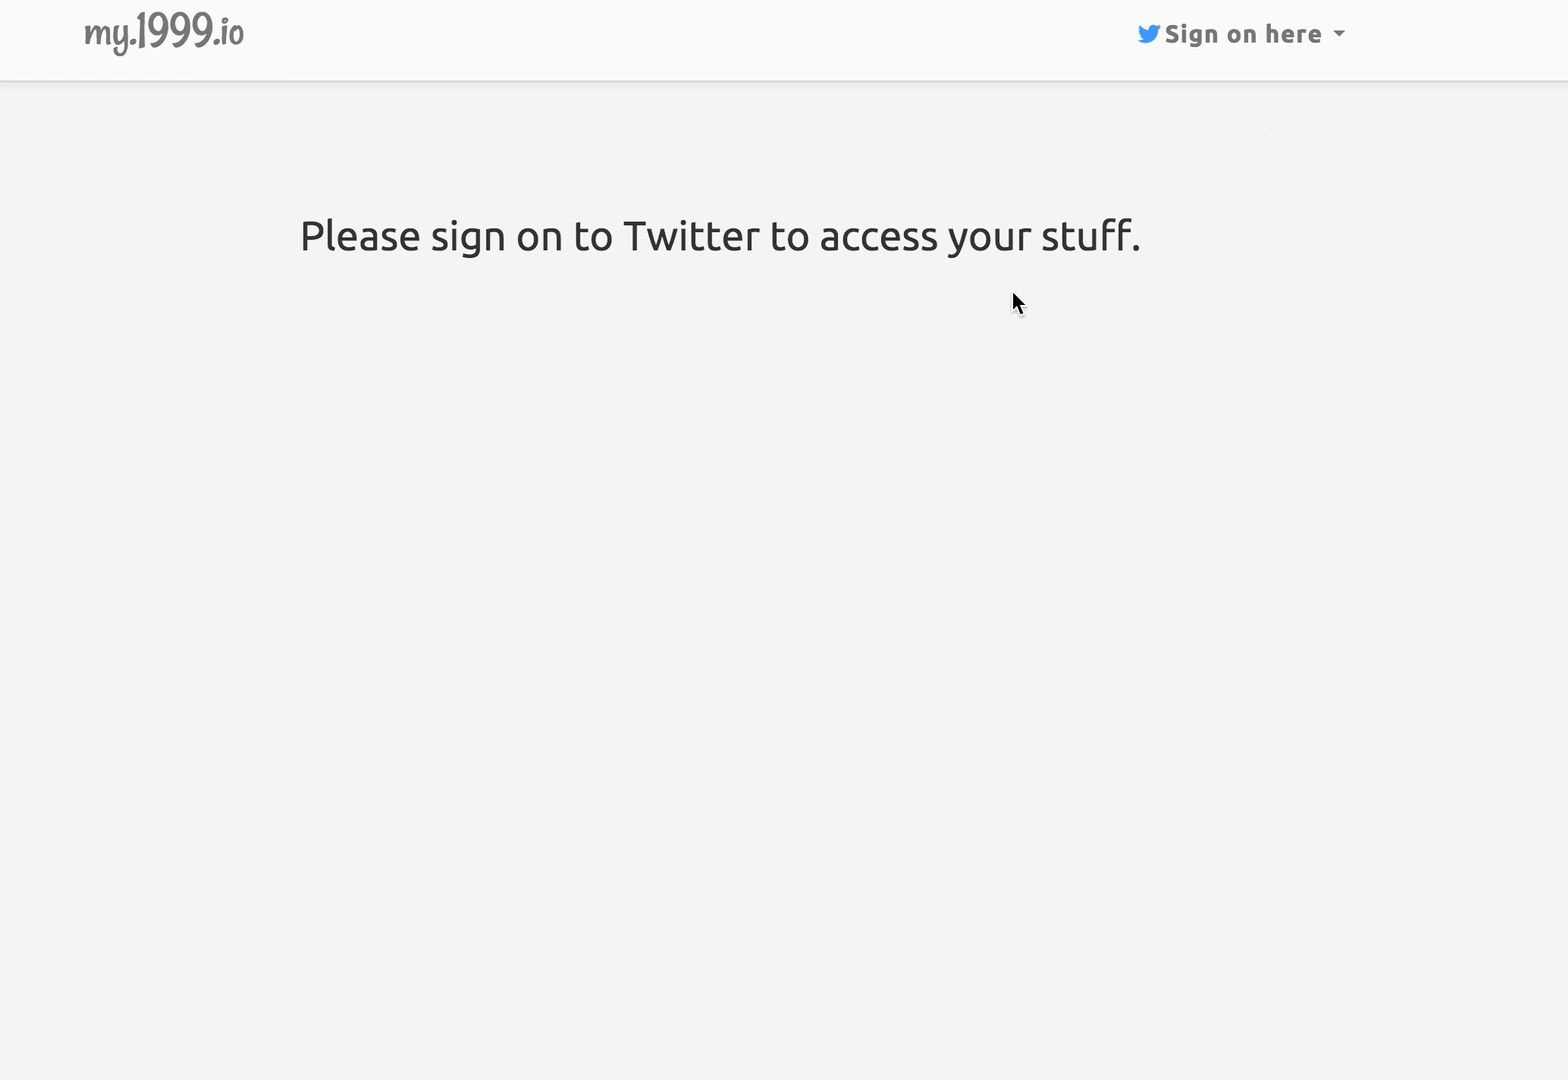
Sign on through the Twitter option, entering the password and authorizing the blog.
click(1240, 32)
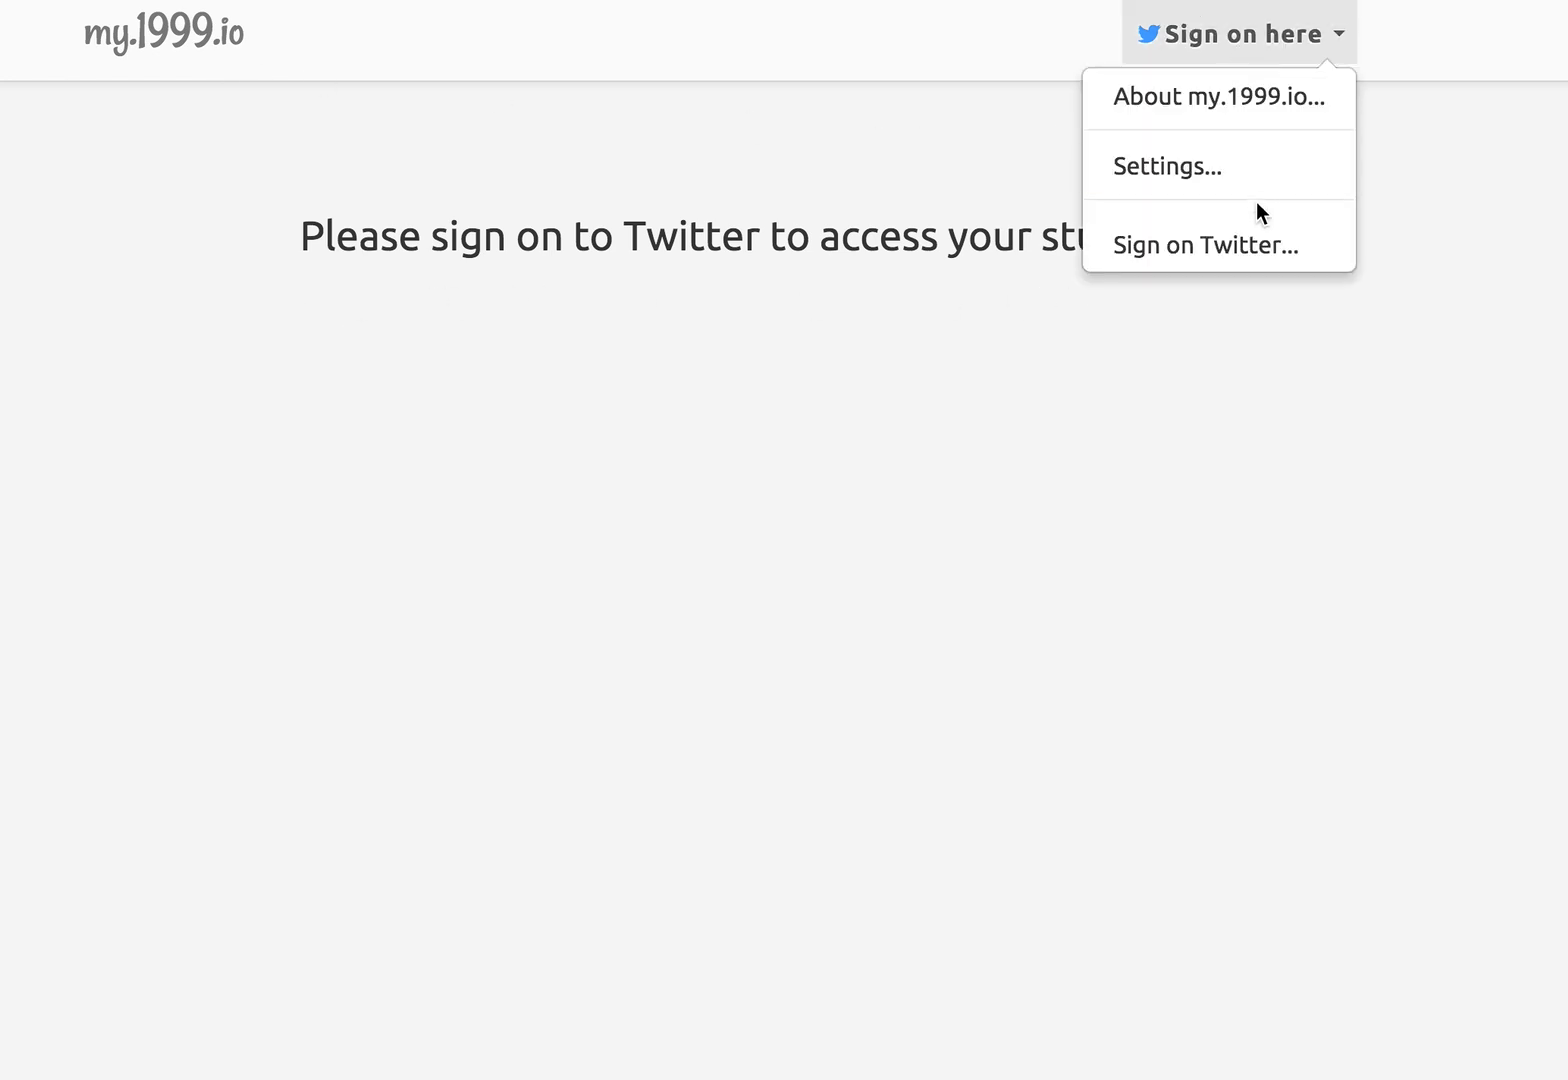
click(1206, 244)
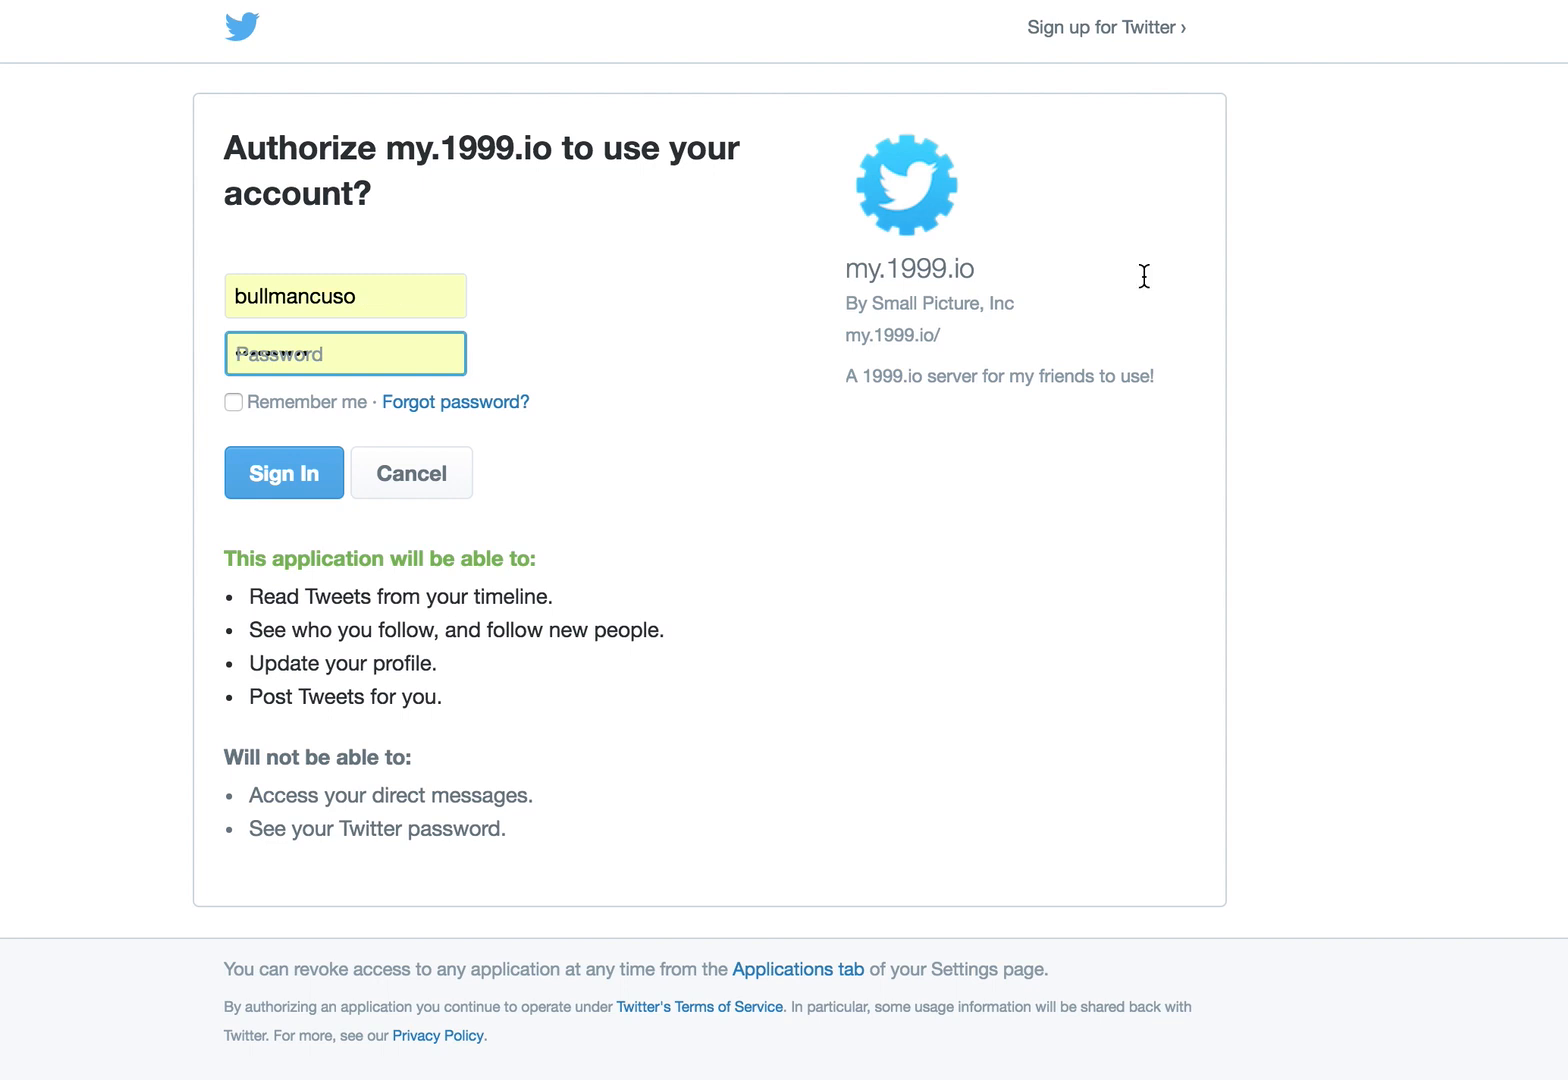
click(284, 472)
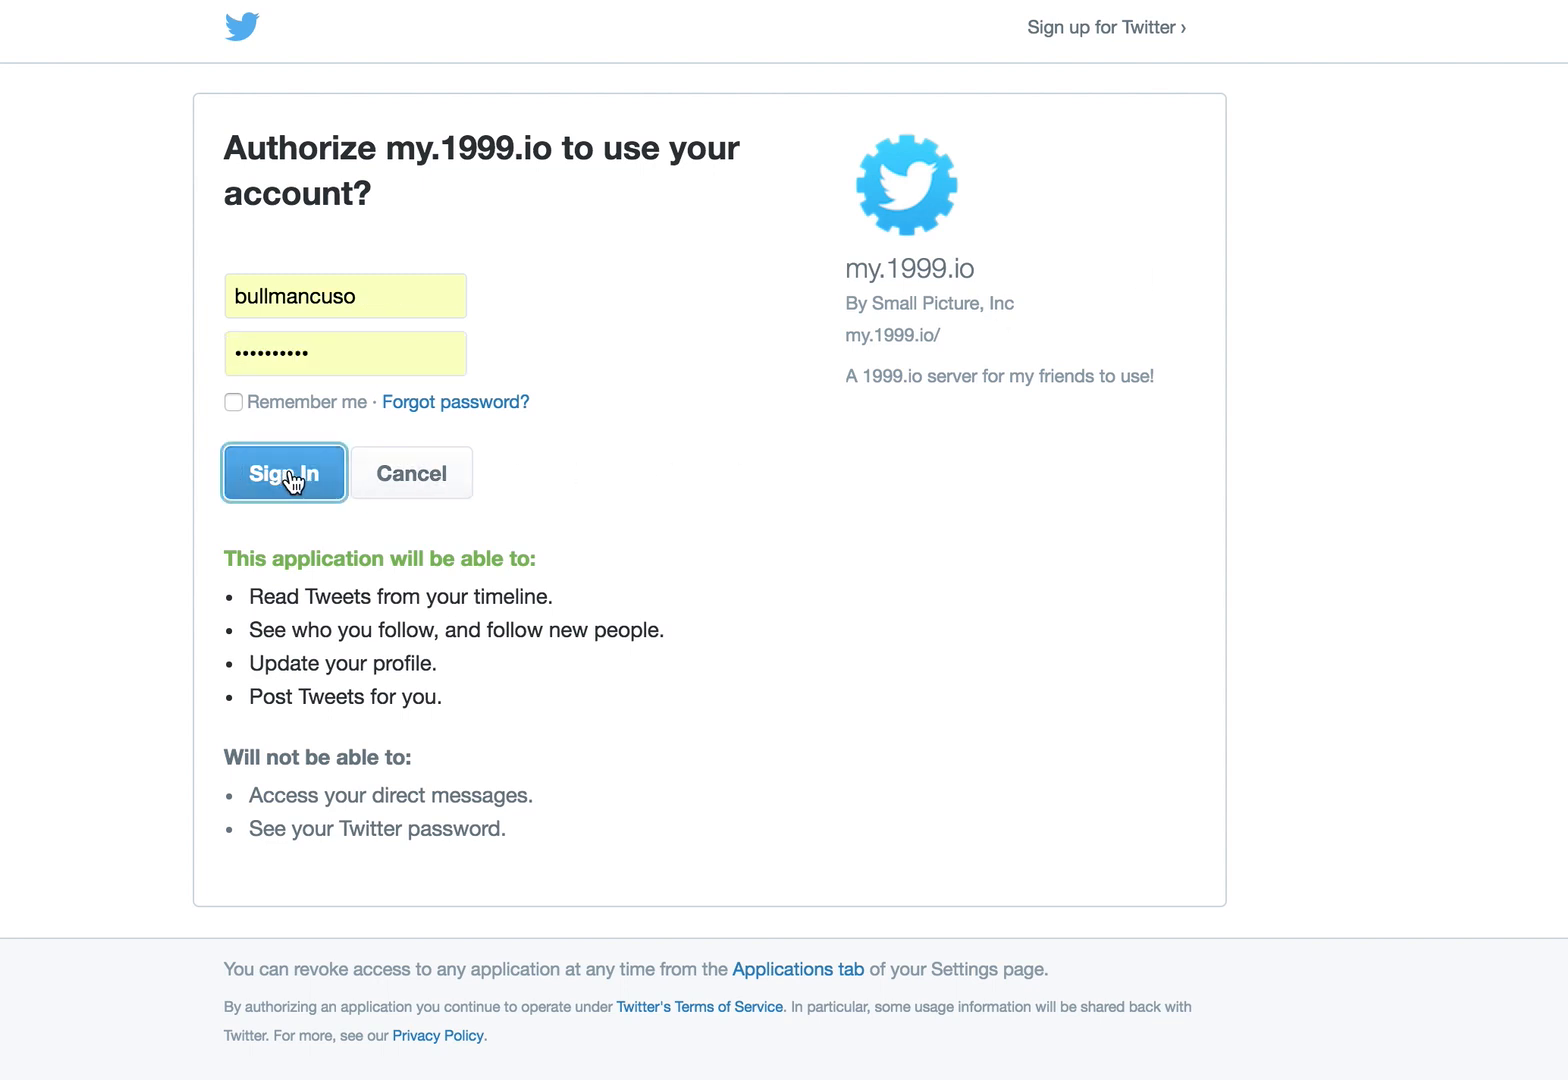
click(284, 472)
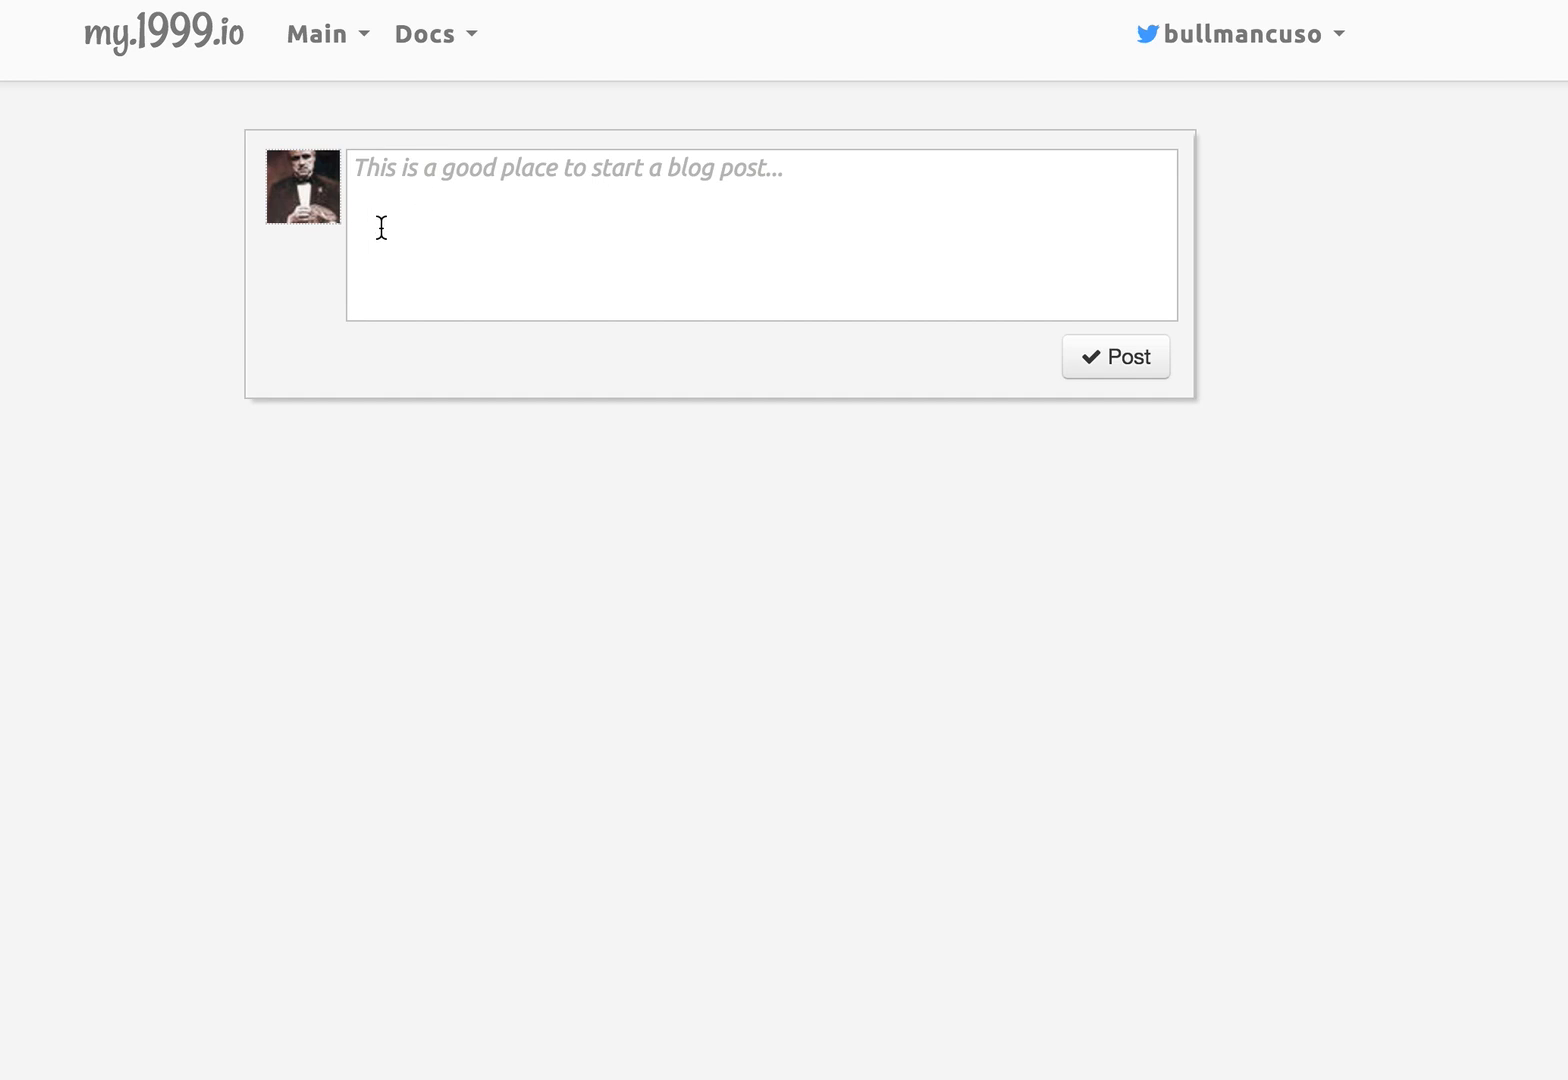
mouse_move(676, 212)
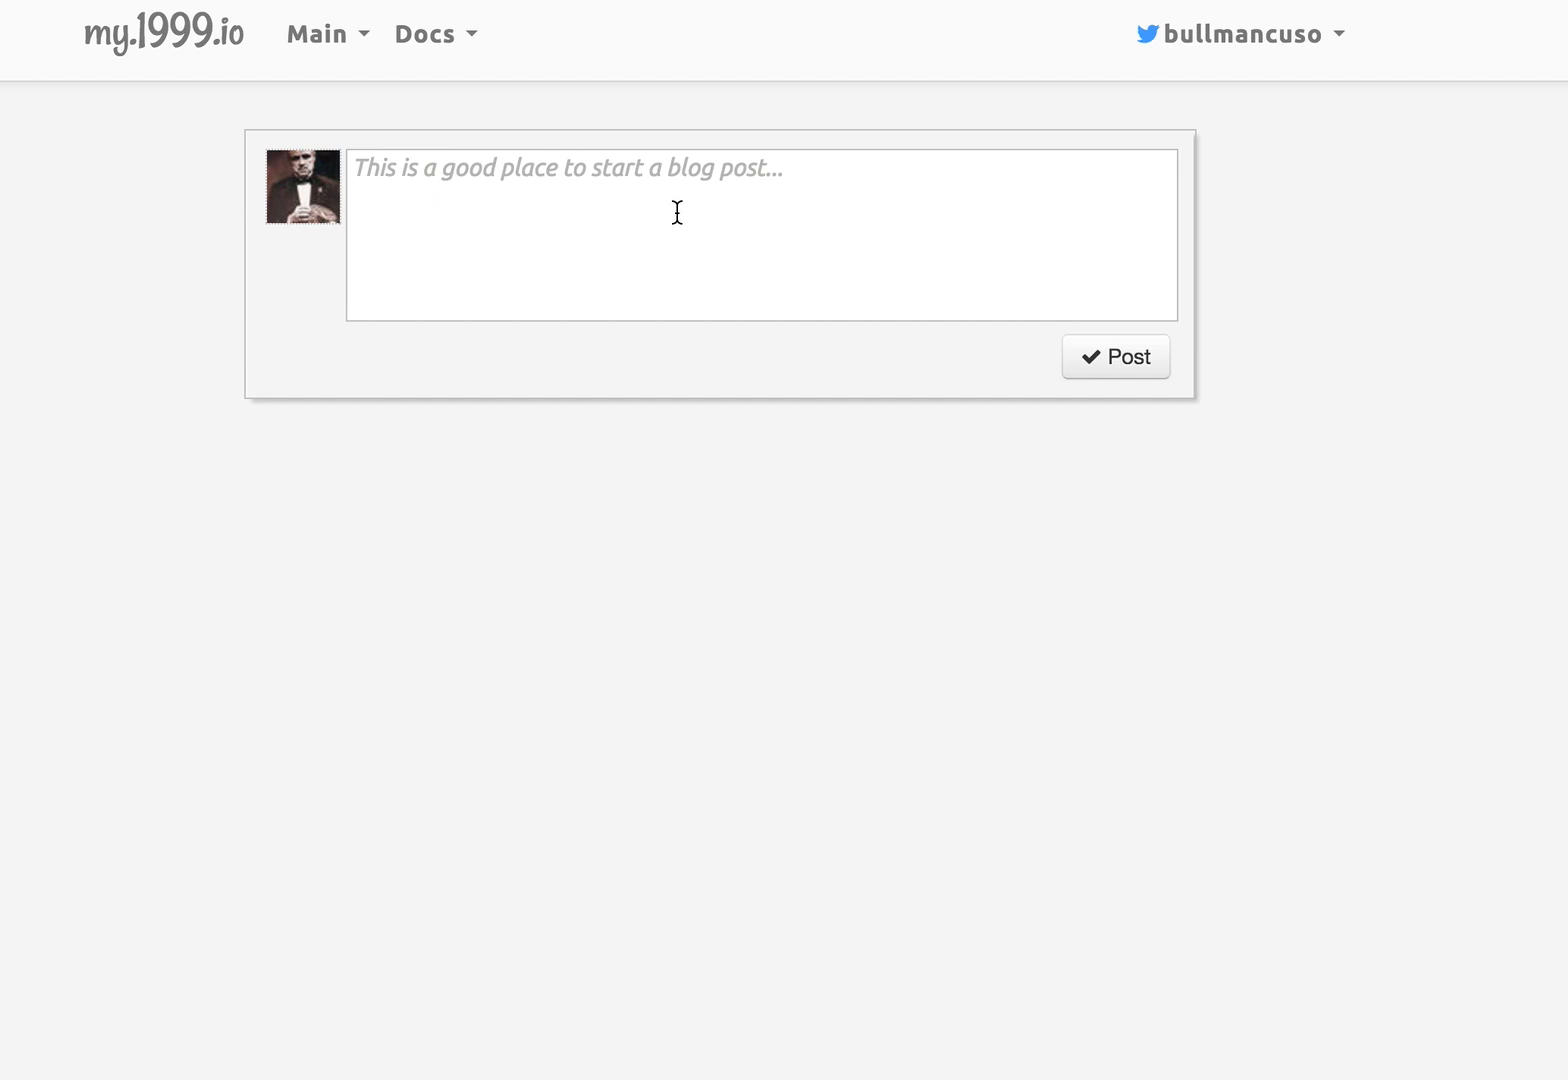
Write 'My name is Bull Mancuso and this is my first blog post!' and publish it.
click(826, 202)
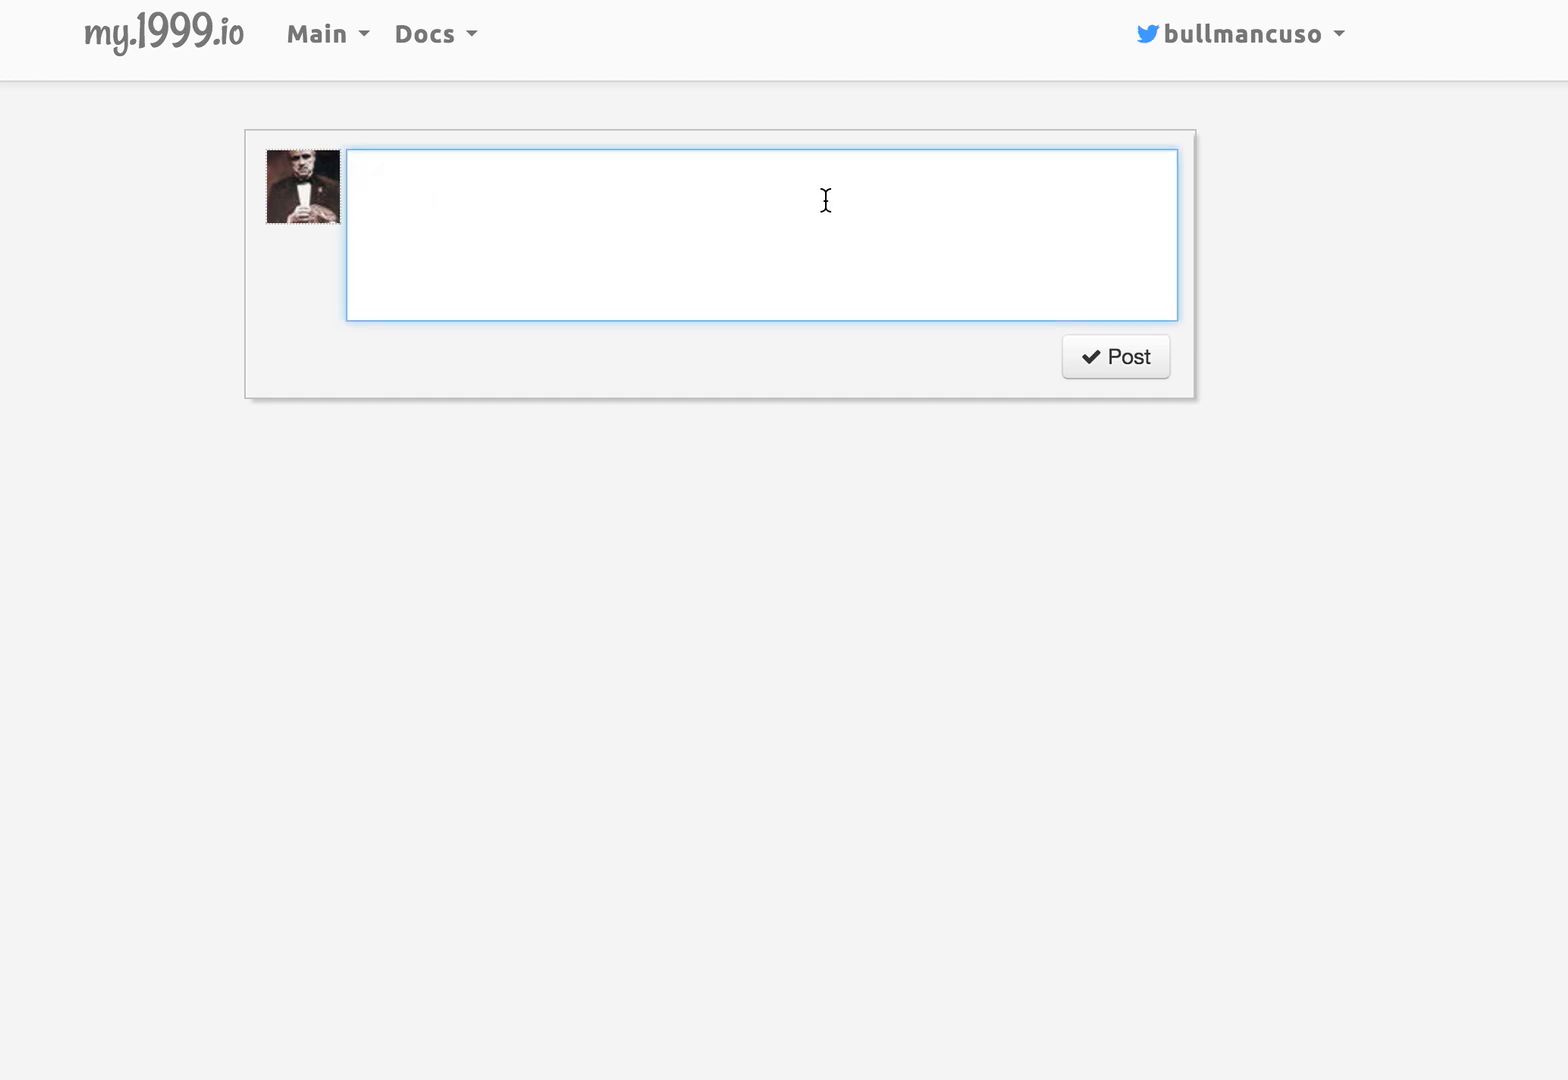
text(My nam)
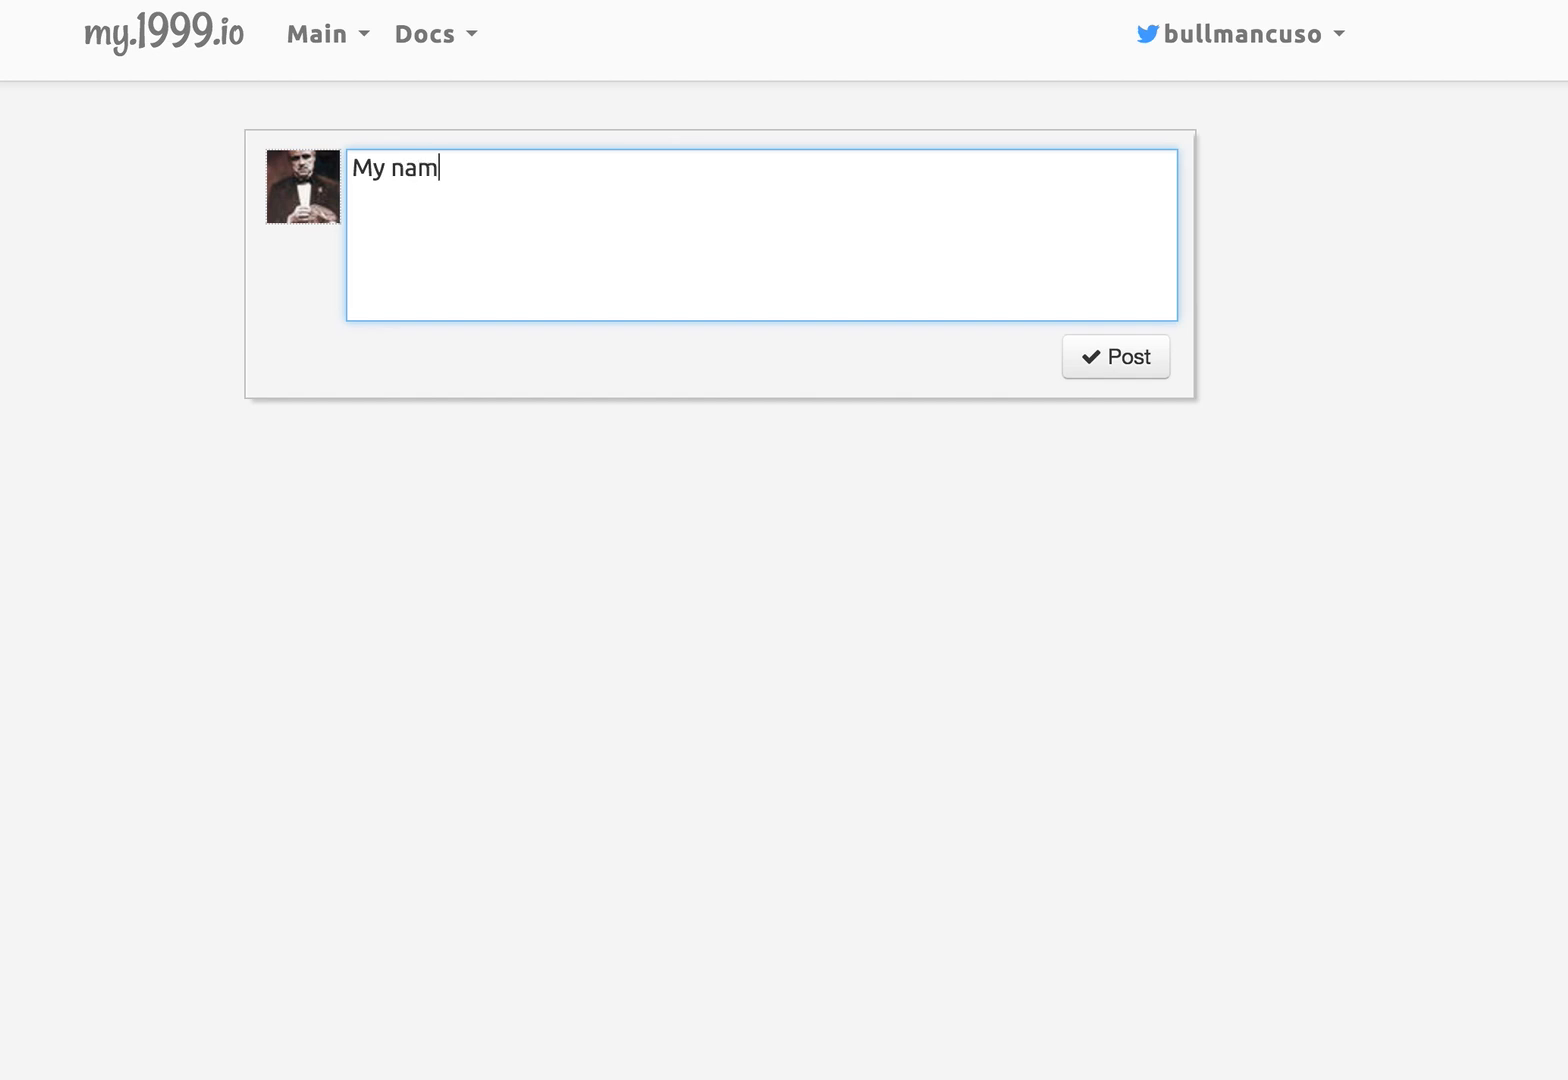
text(e is Bull M)
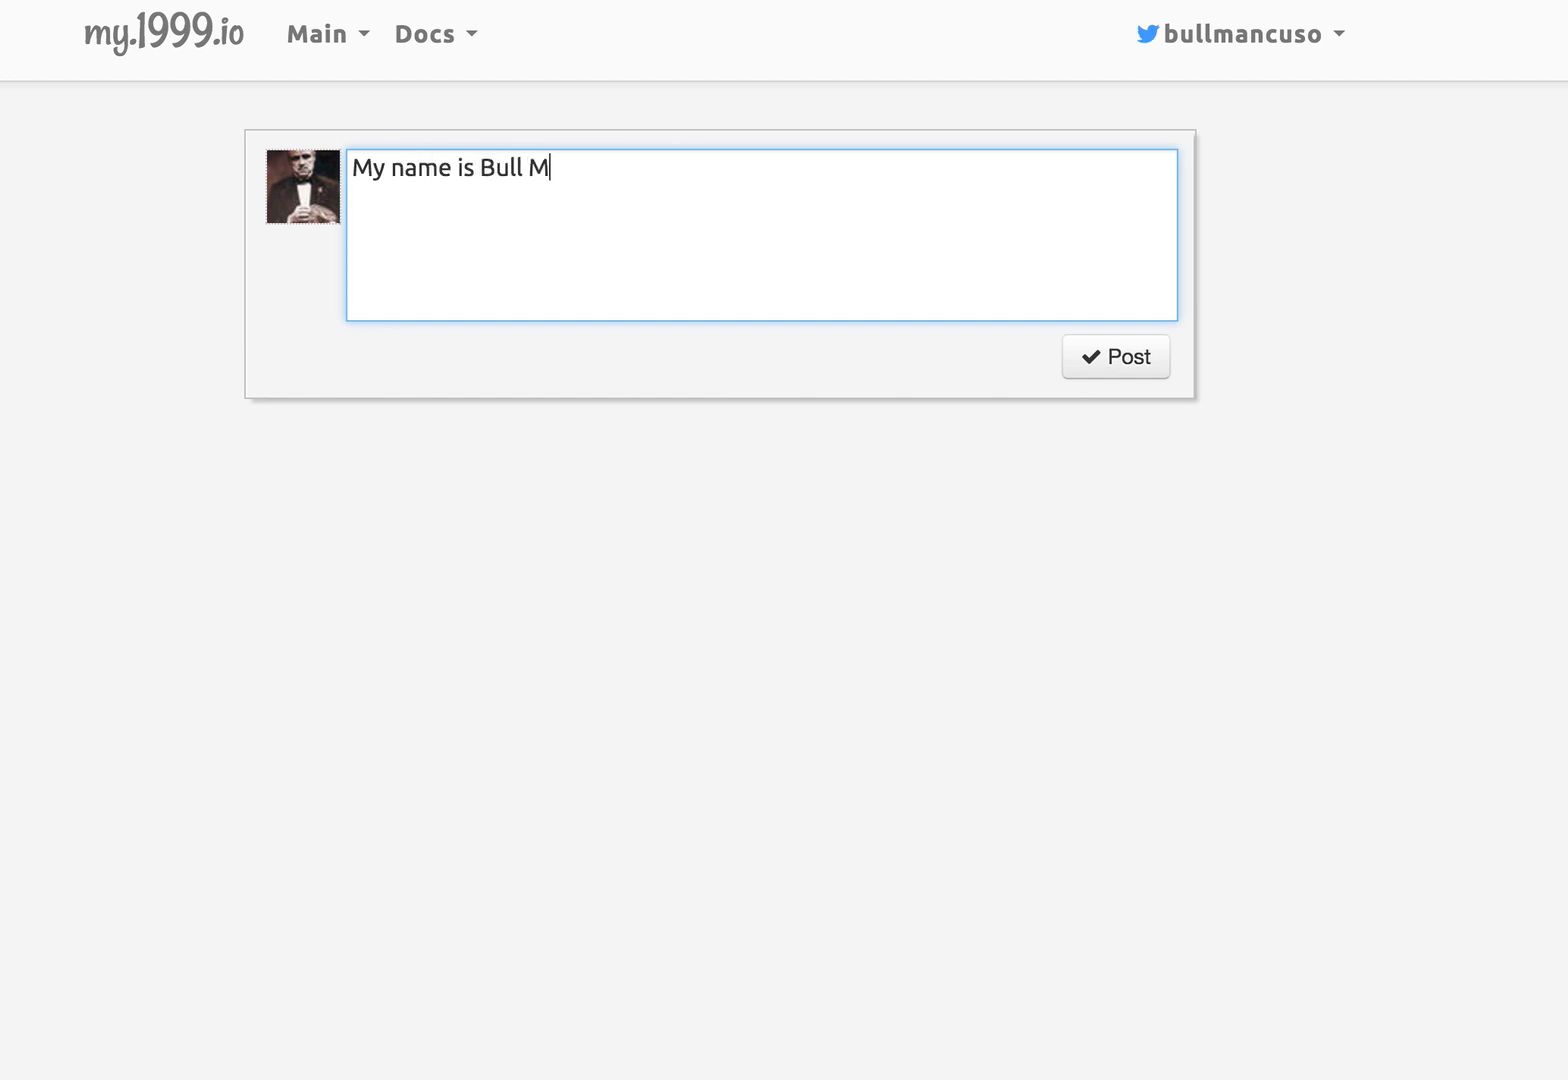
text(ancuso)
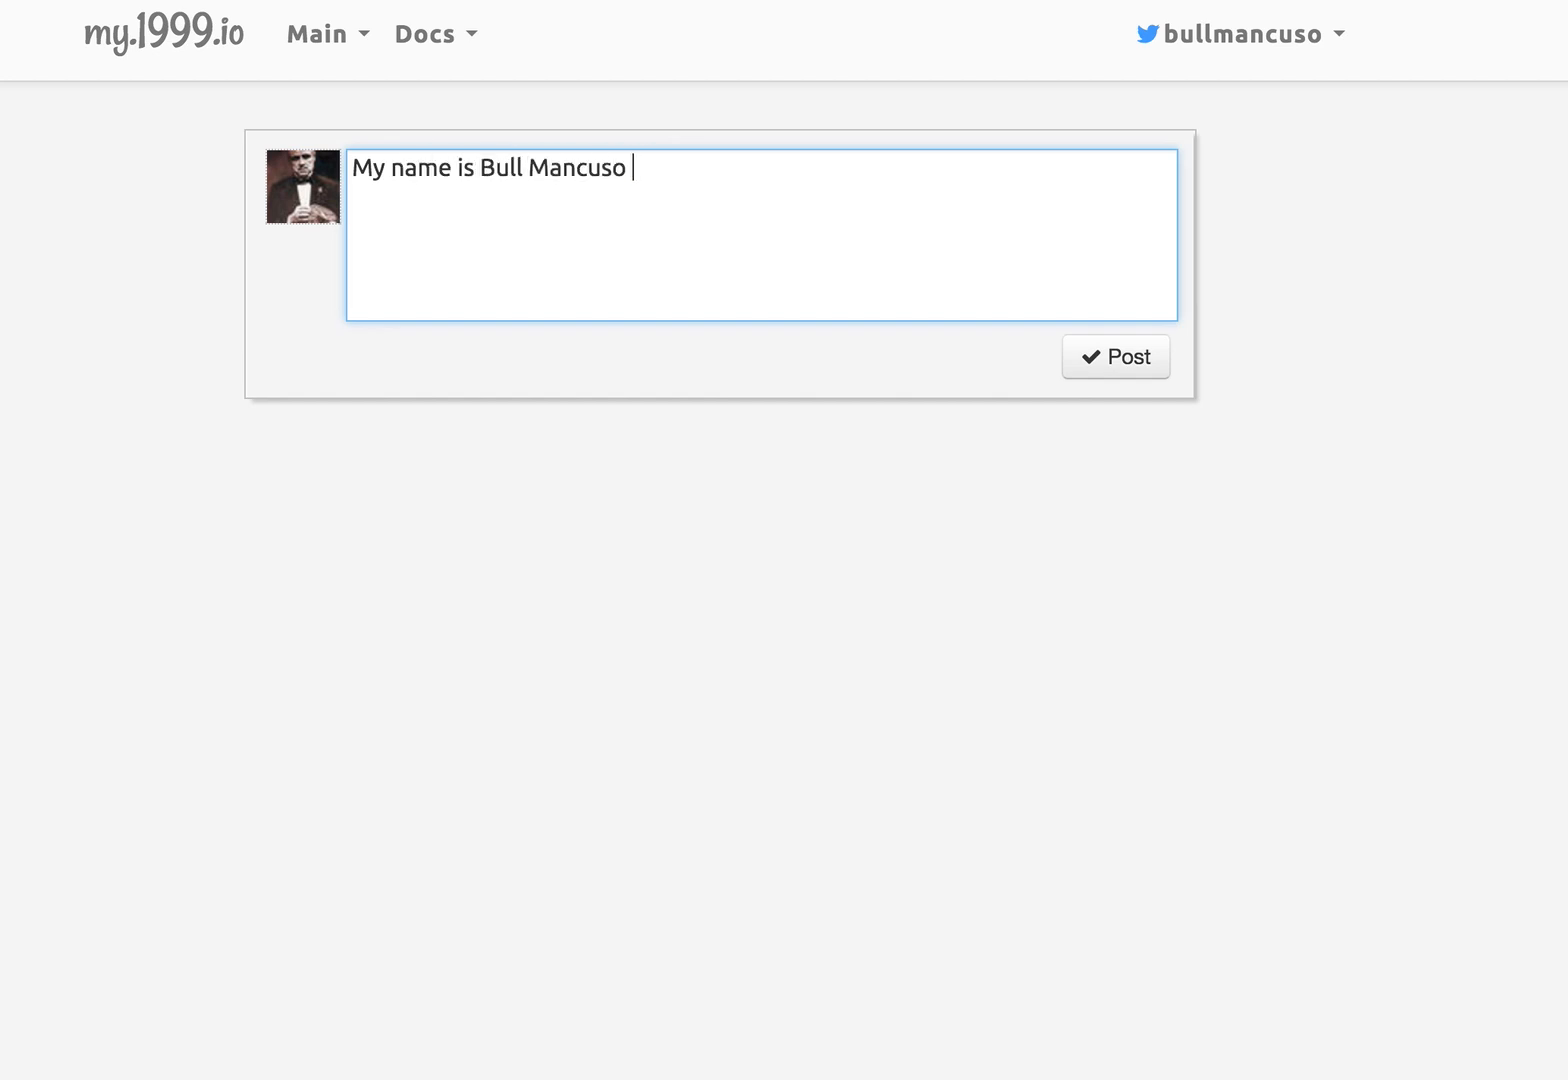
text(and this is my)
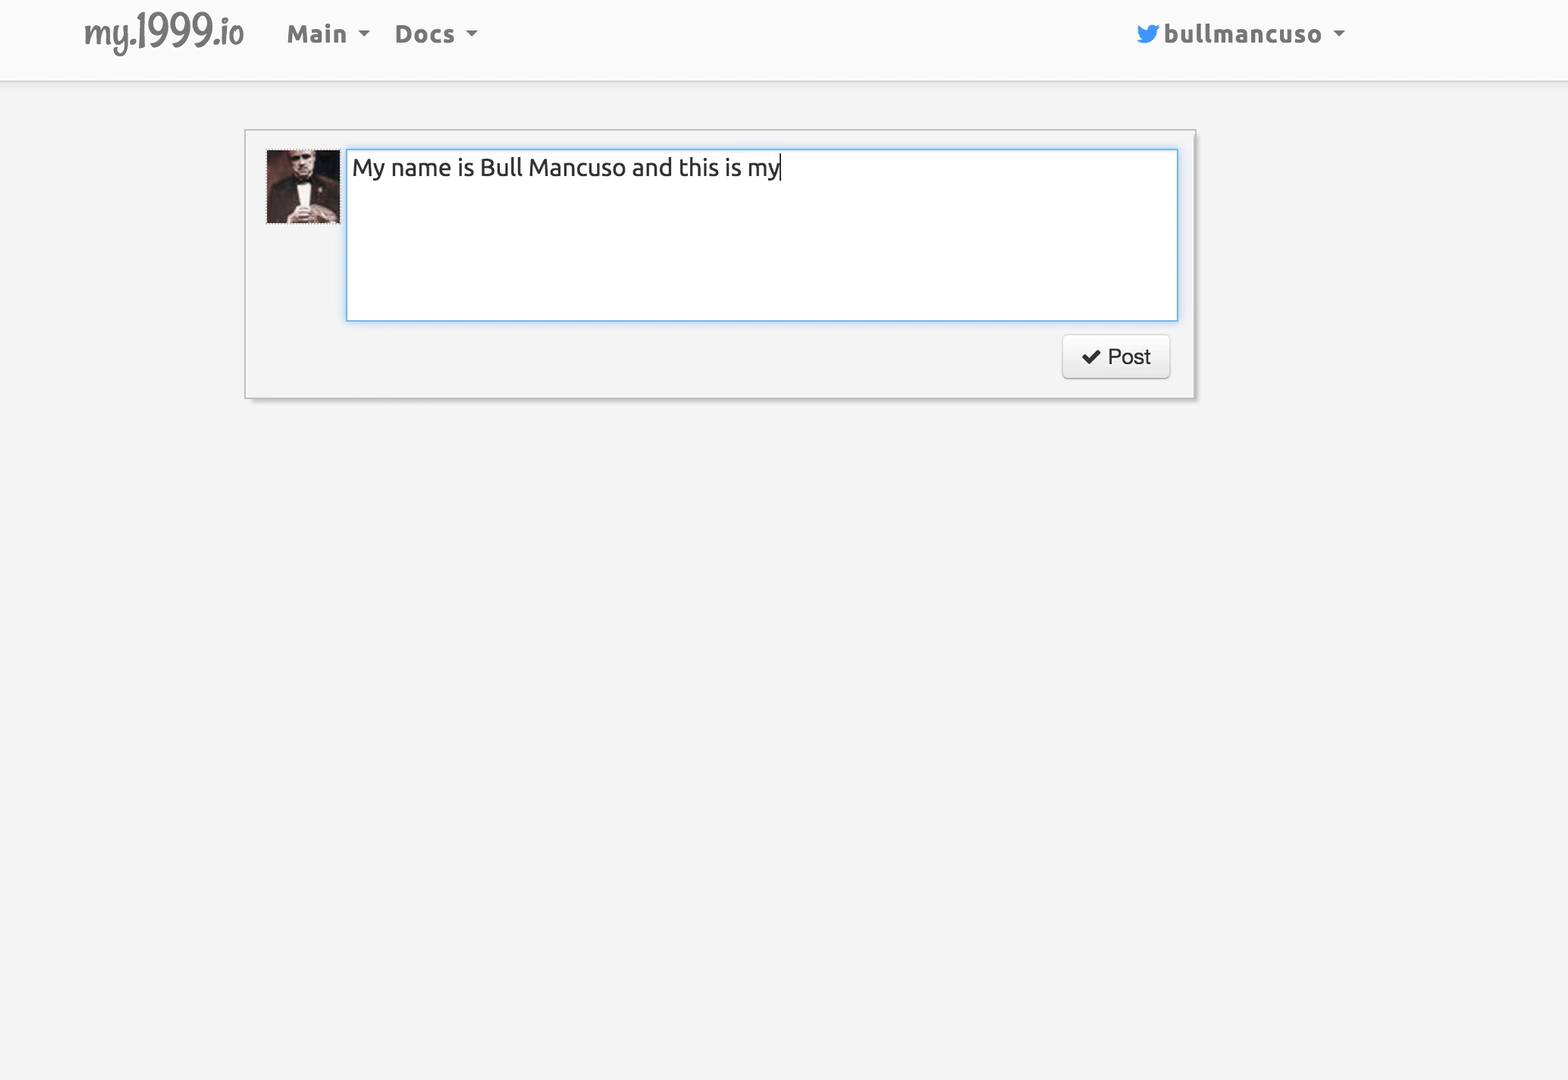
text(first blog p)
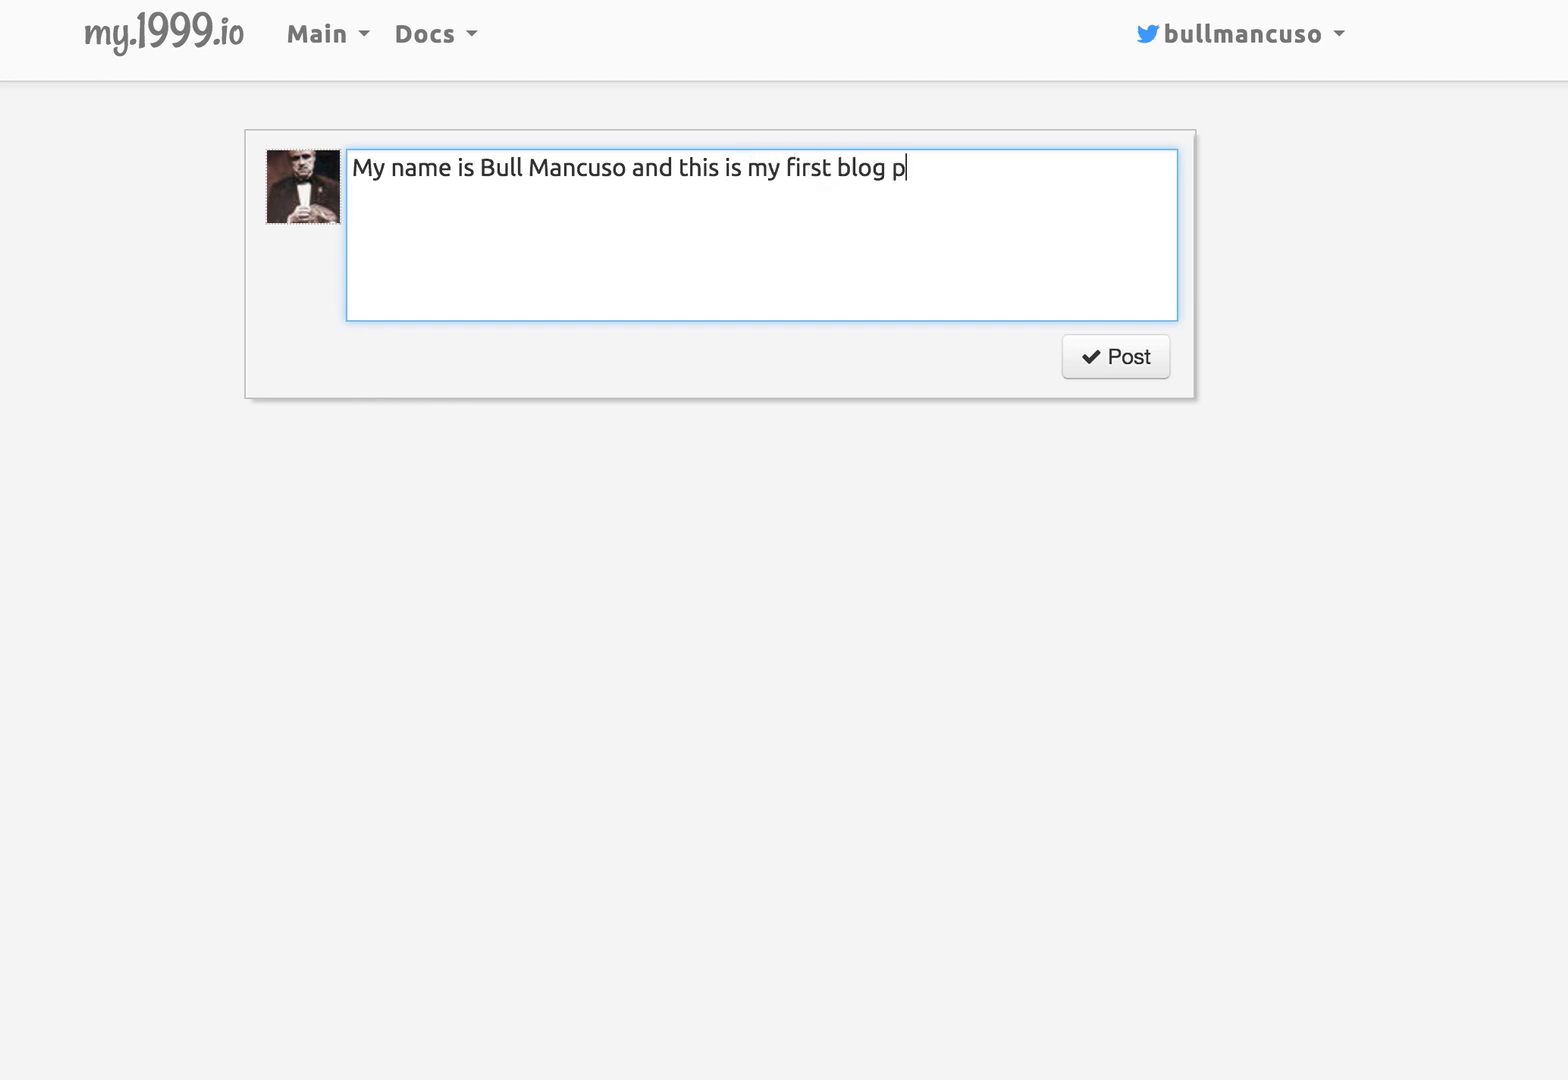
text(ost!)
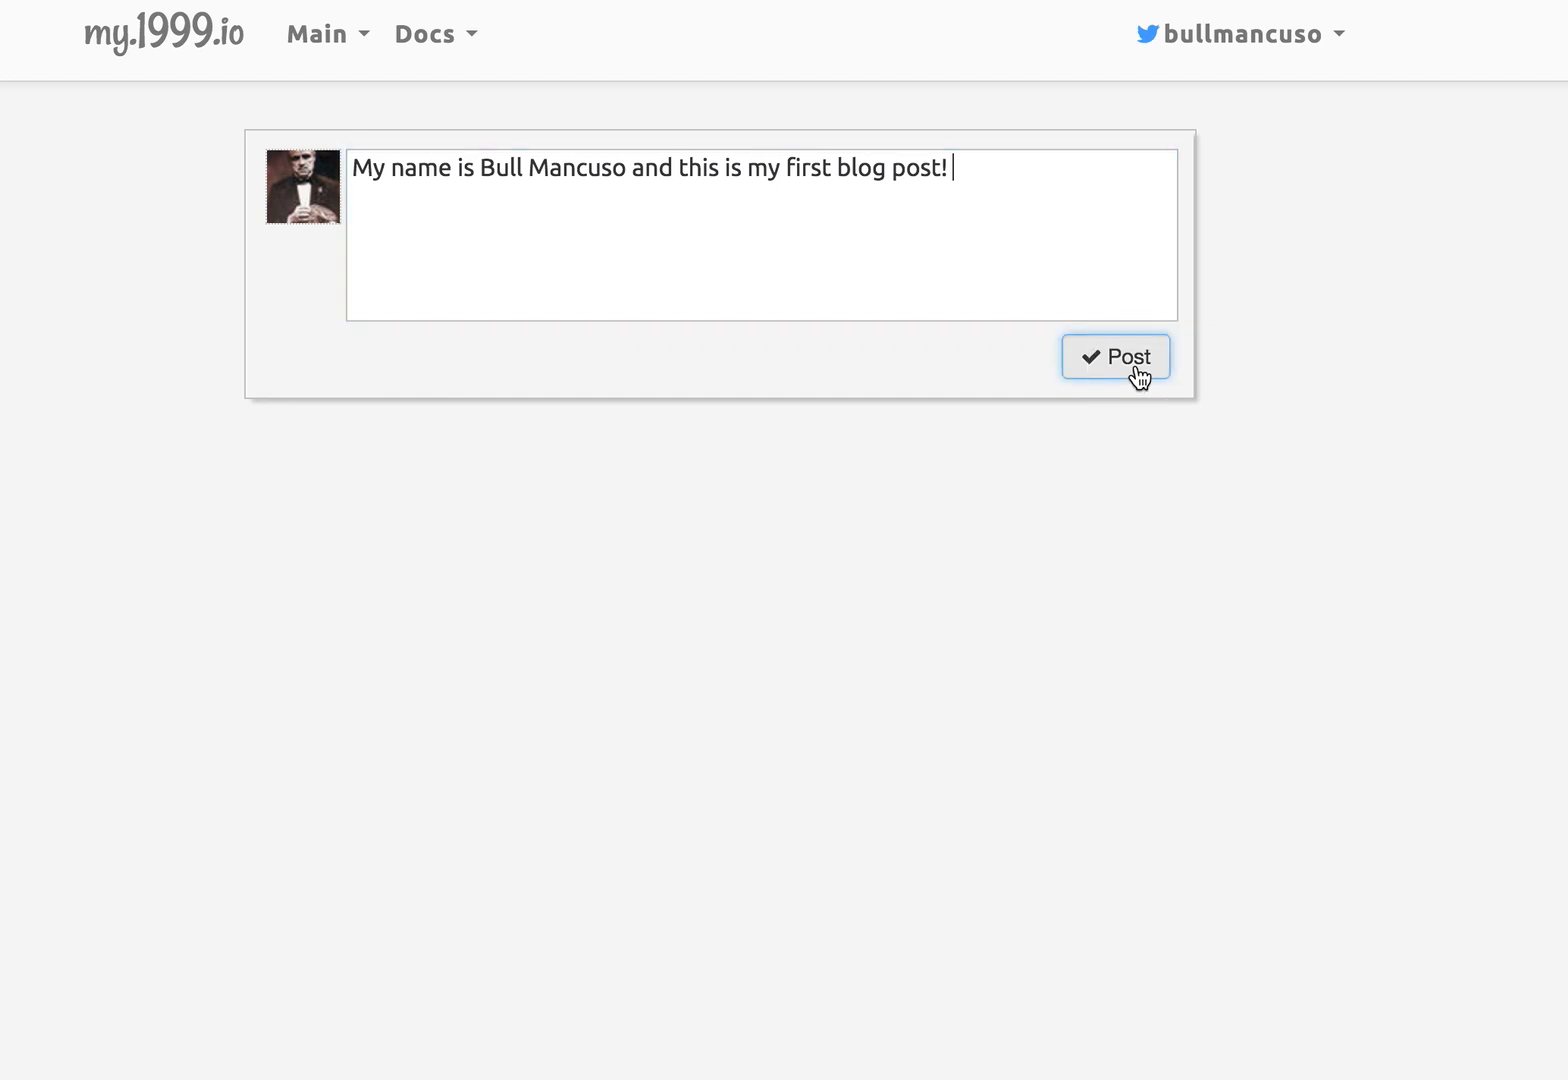
click(1116, 356)
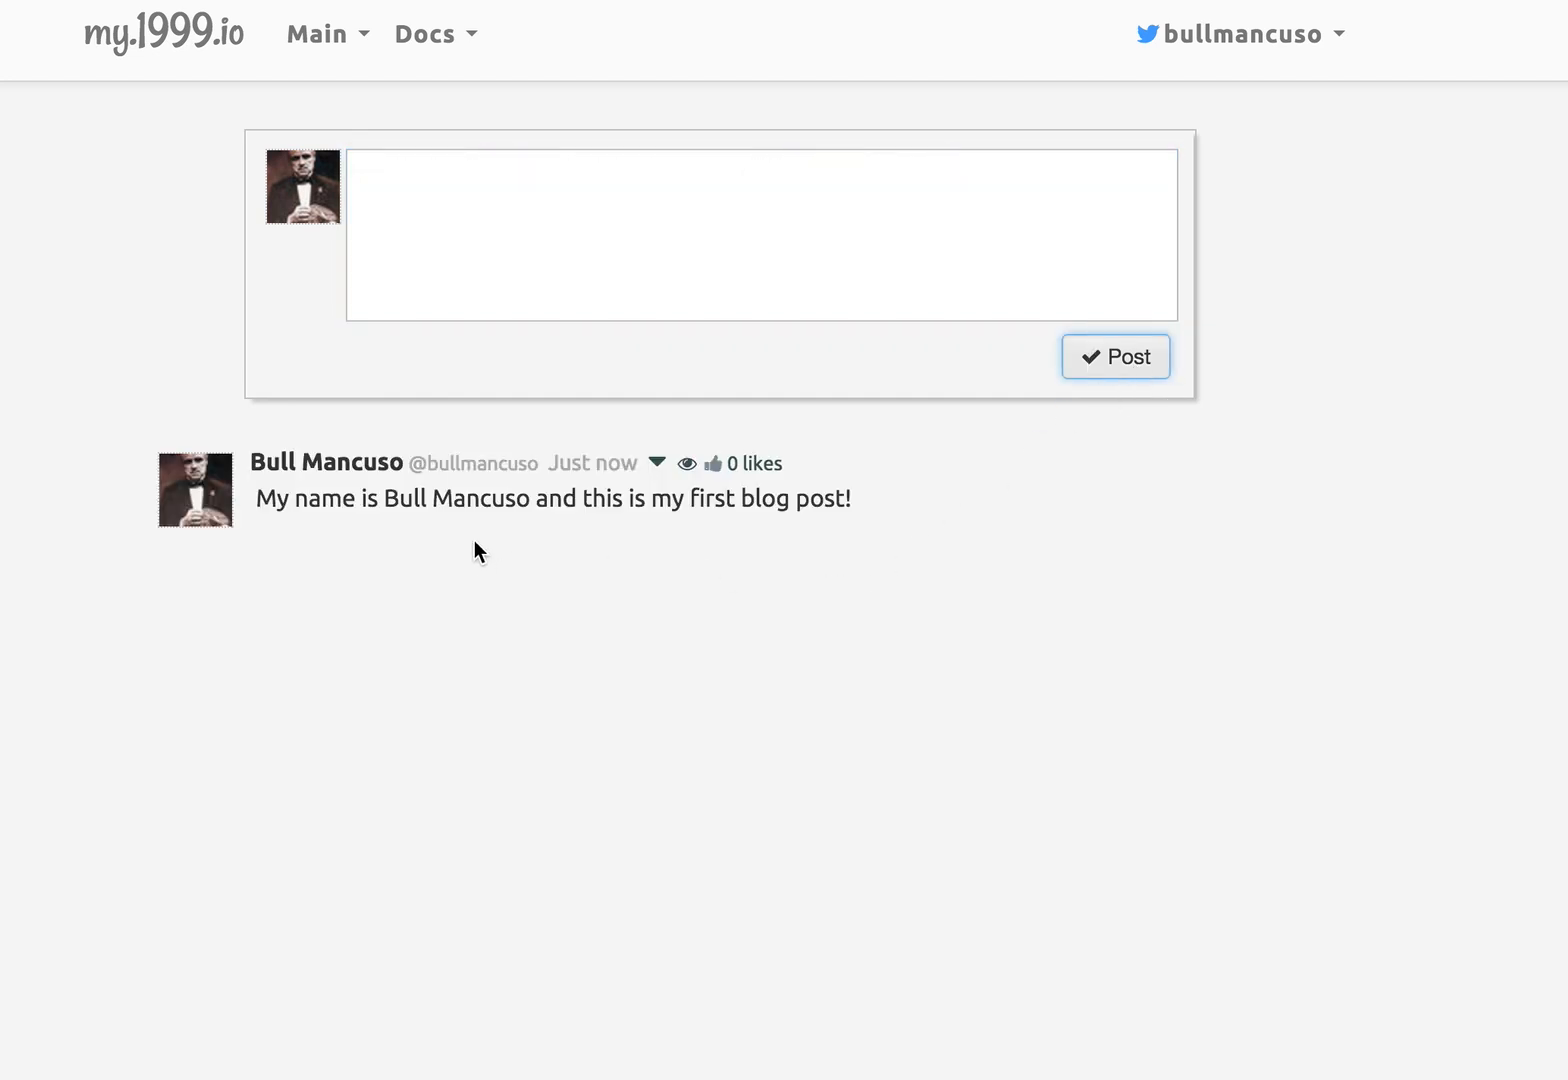
mouse_move(900, 536)
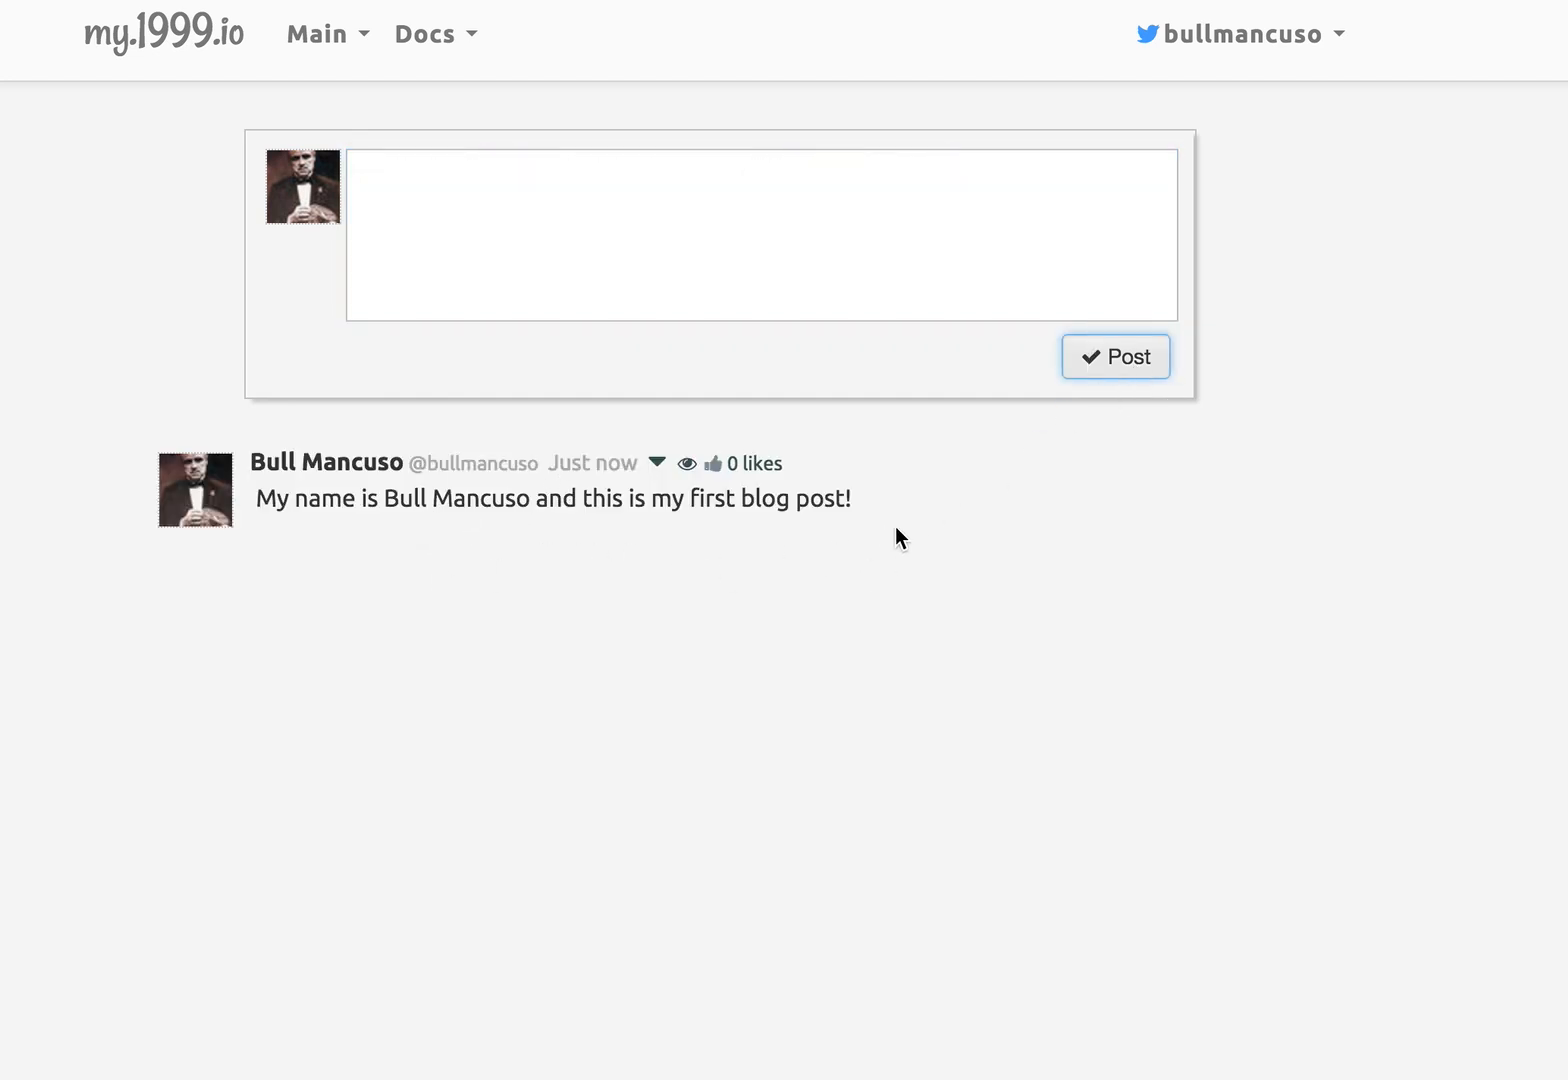
mouse_move(1038, 524)
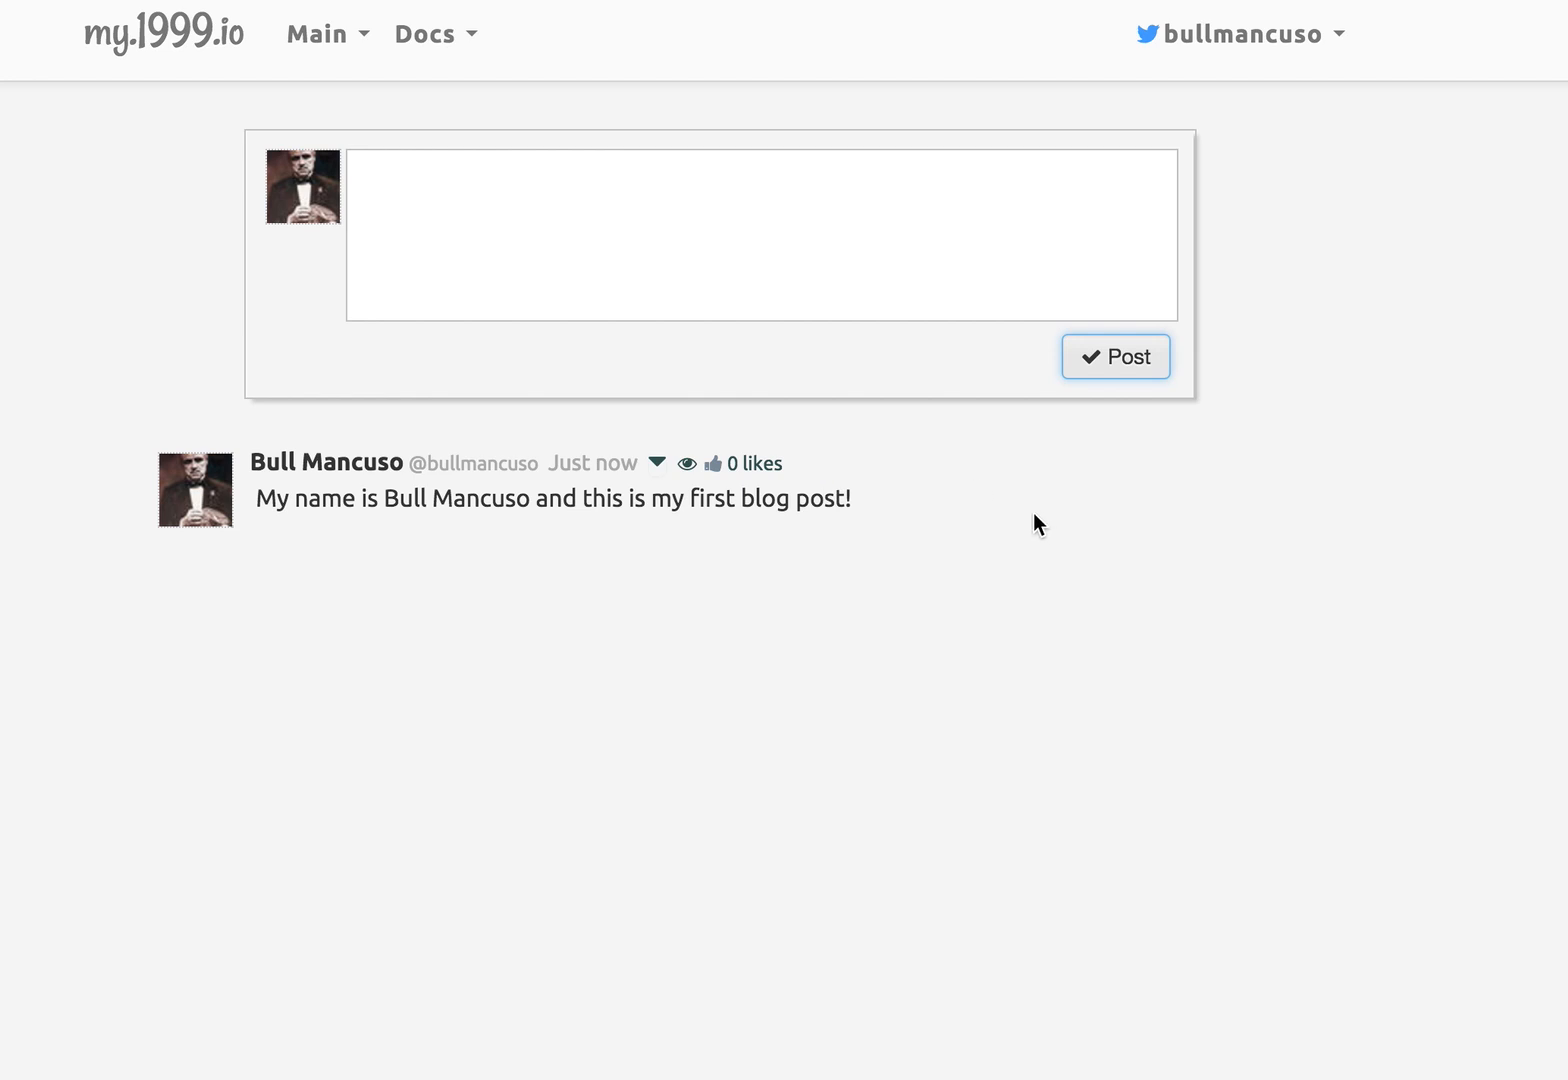
mouse_move(688, 464)
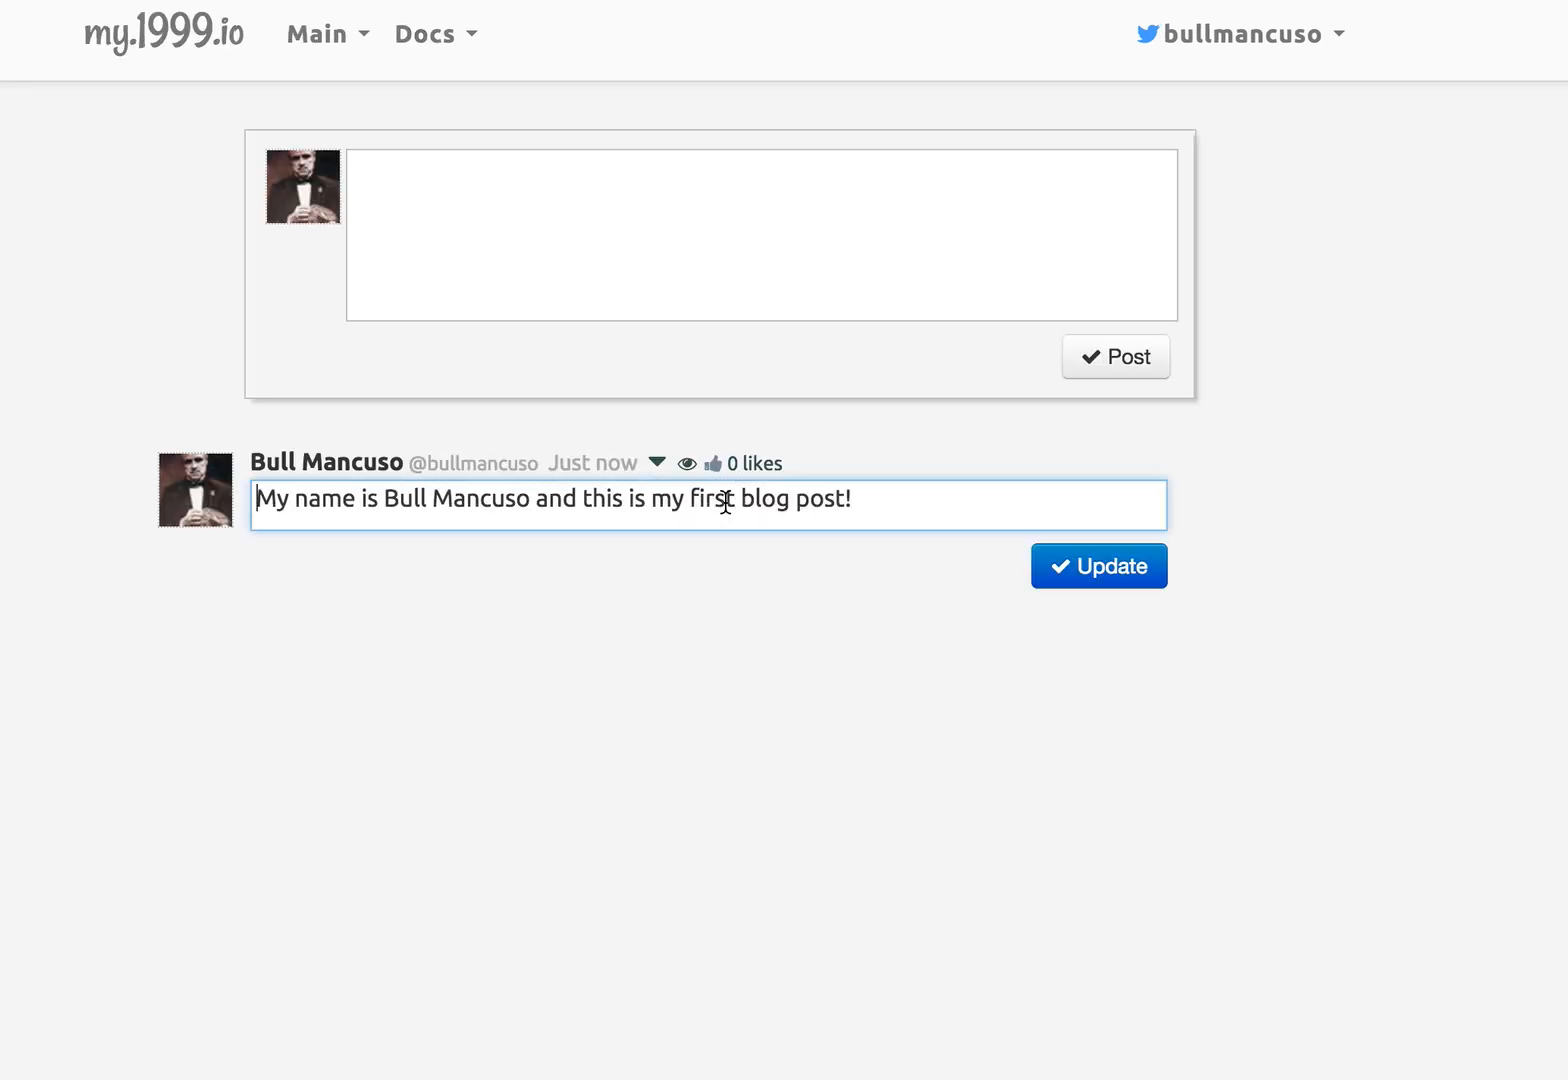
Make the name 'Bull Mancuso' bold and update the post.
double_click(406, 498)
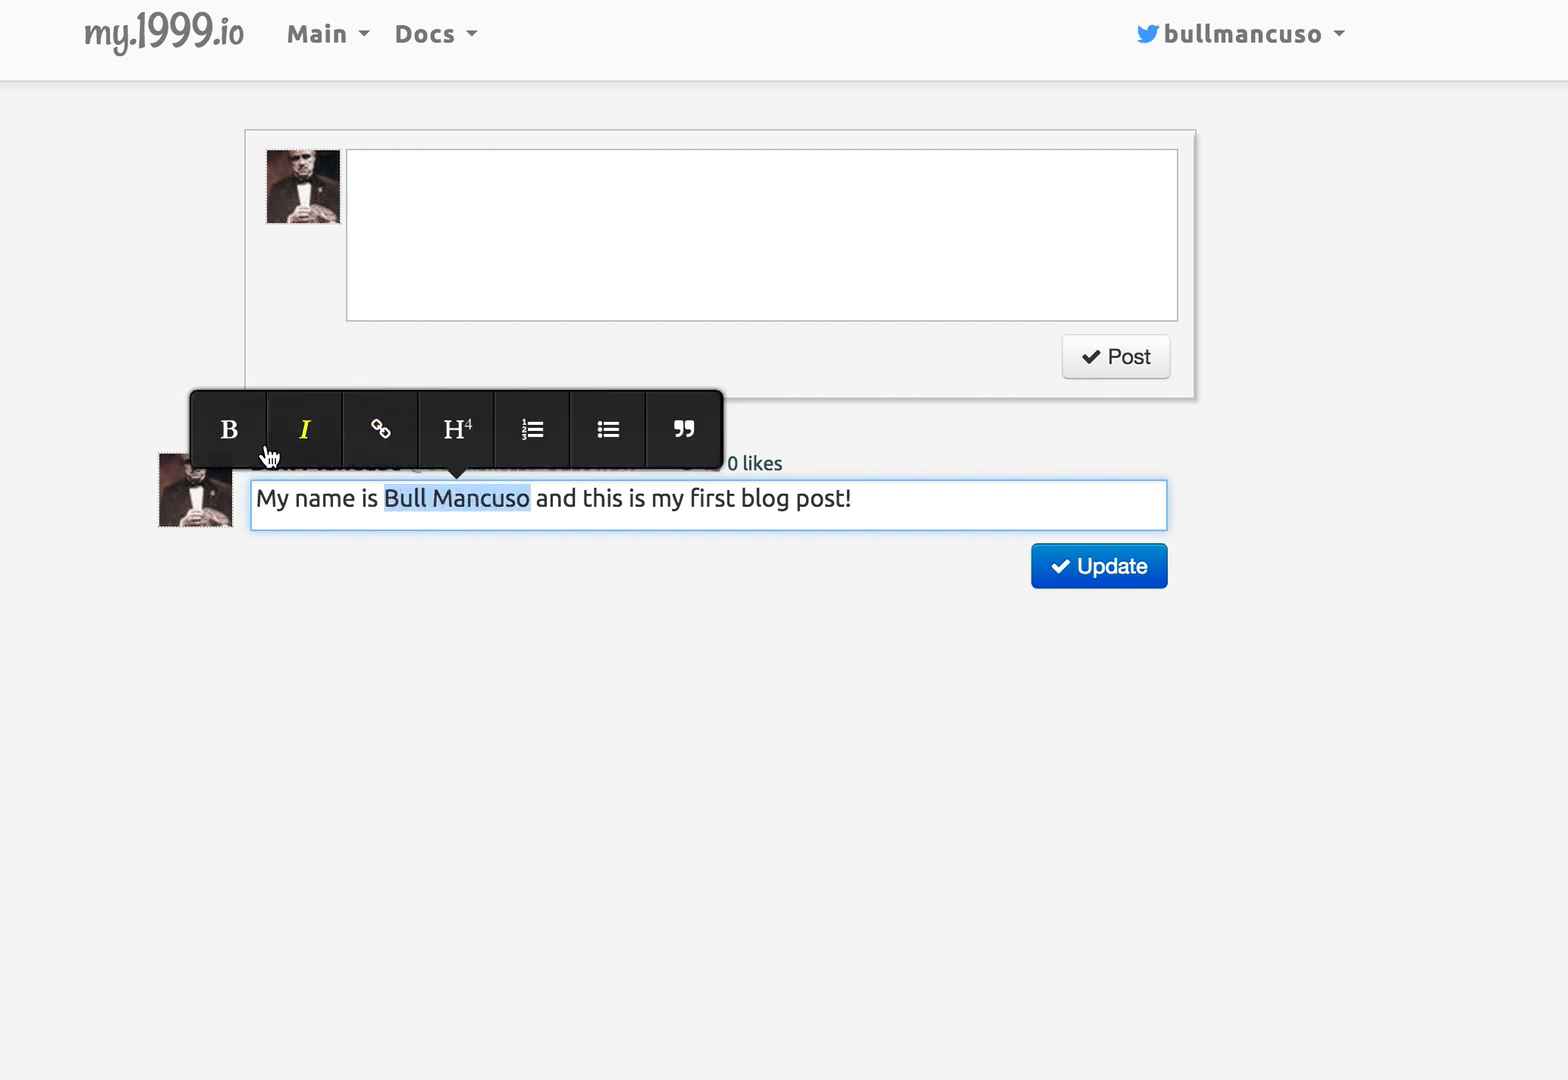
click(228, 428)
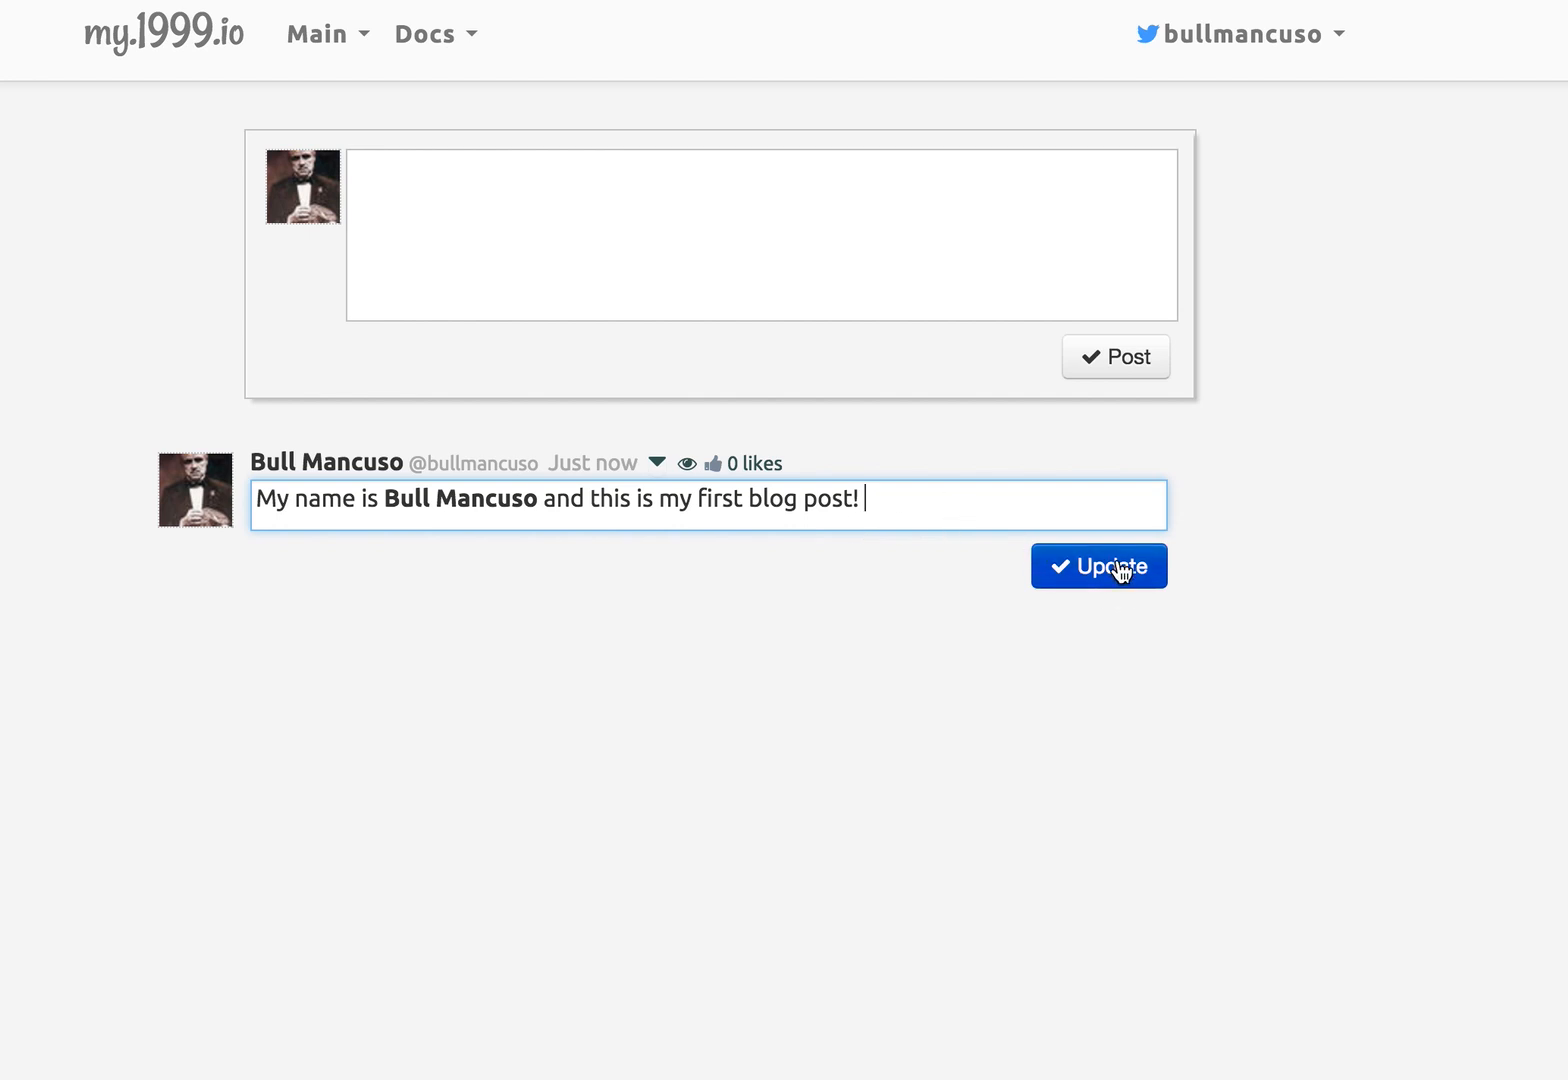
click(1100, 566)
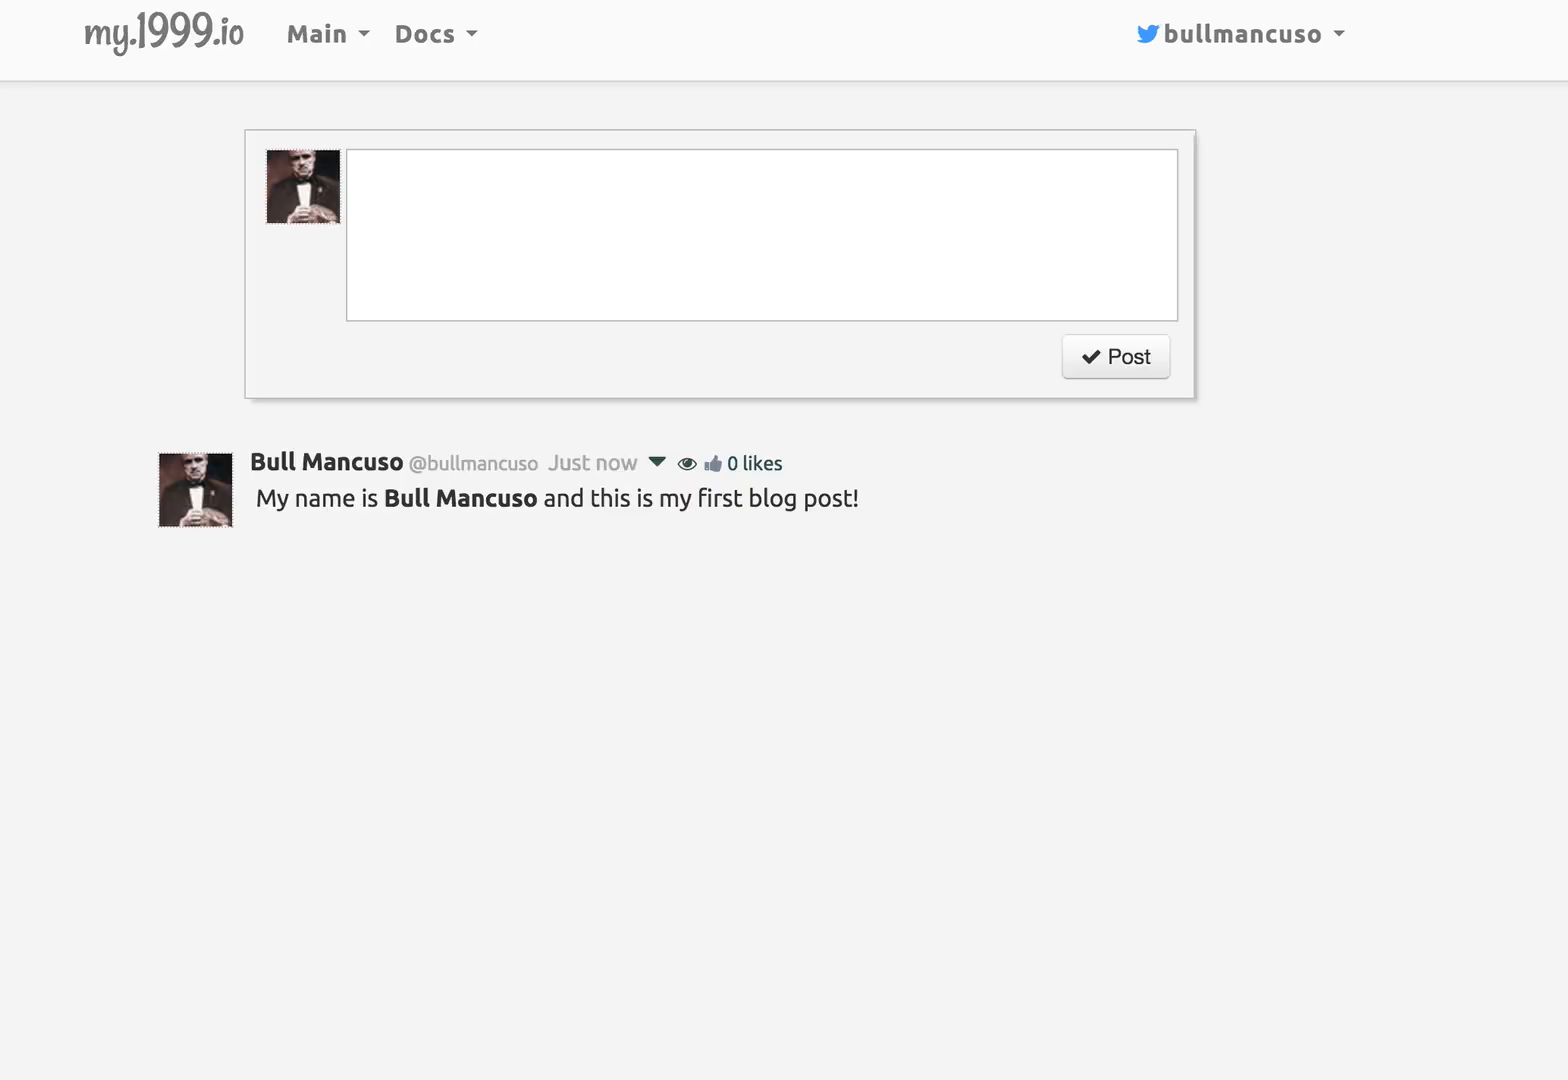
Add the second line 'This is another line!' to the post and update it.
click(556, 498)
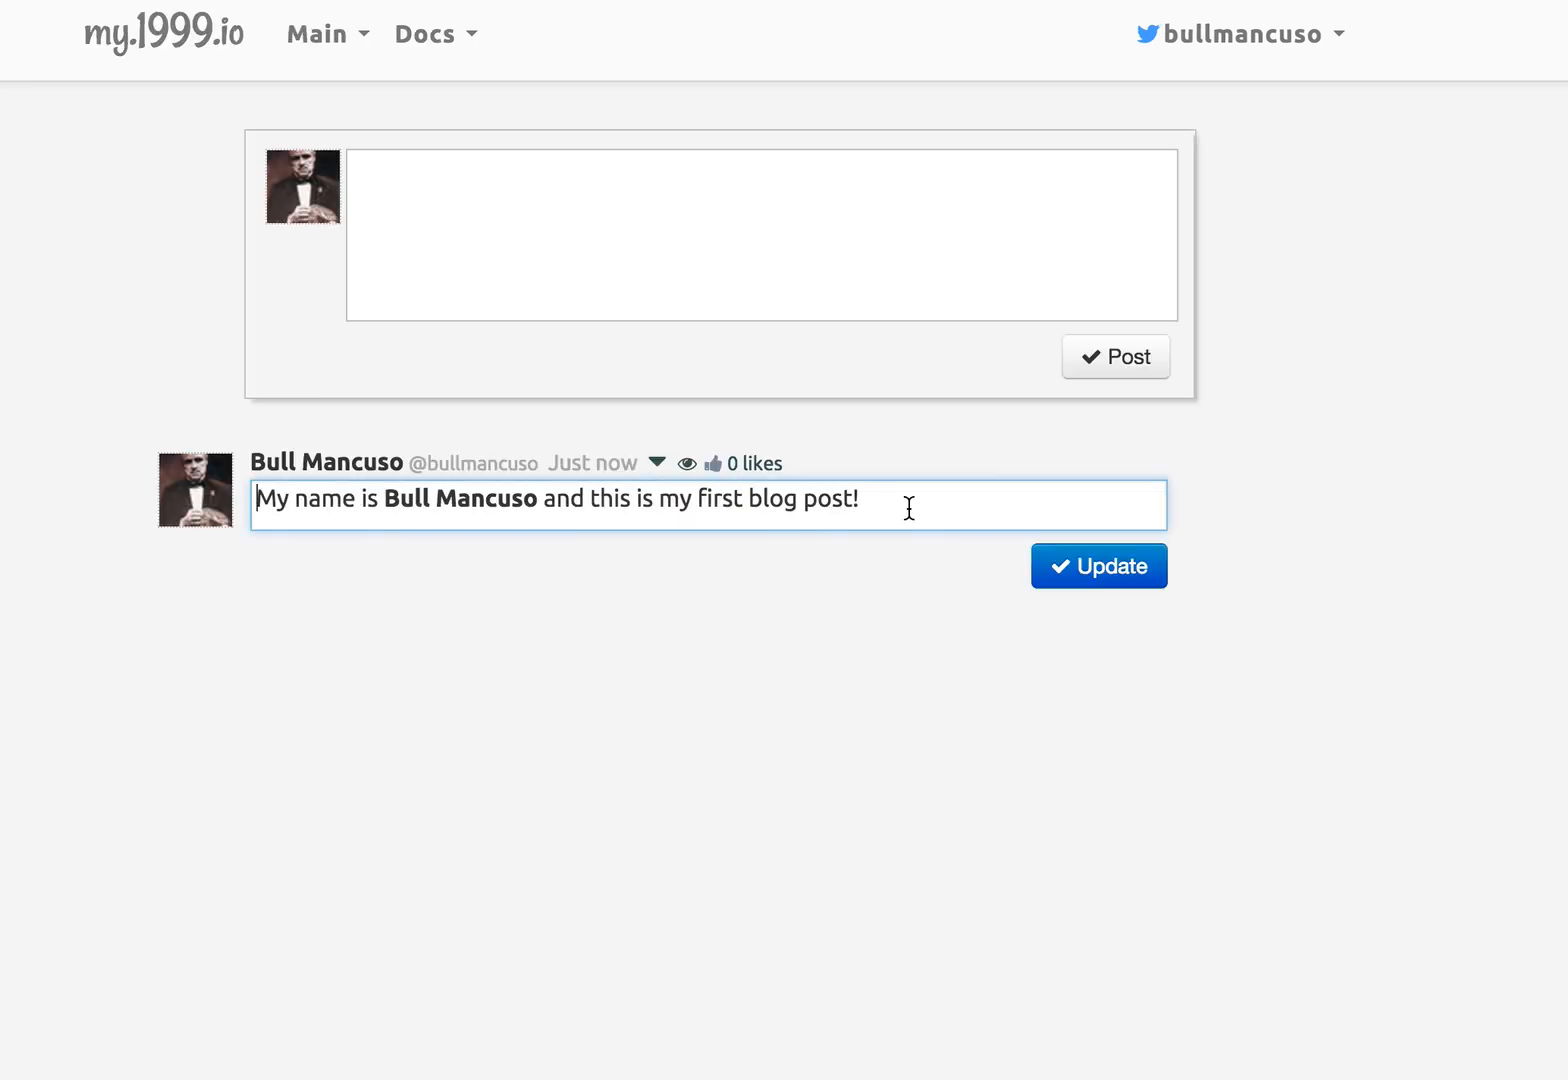
text(Th)
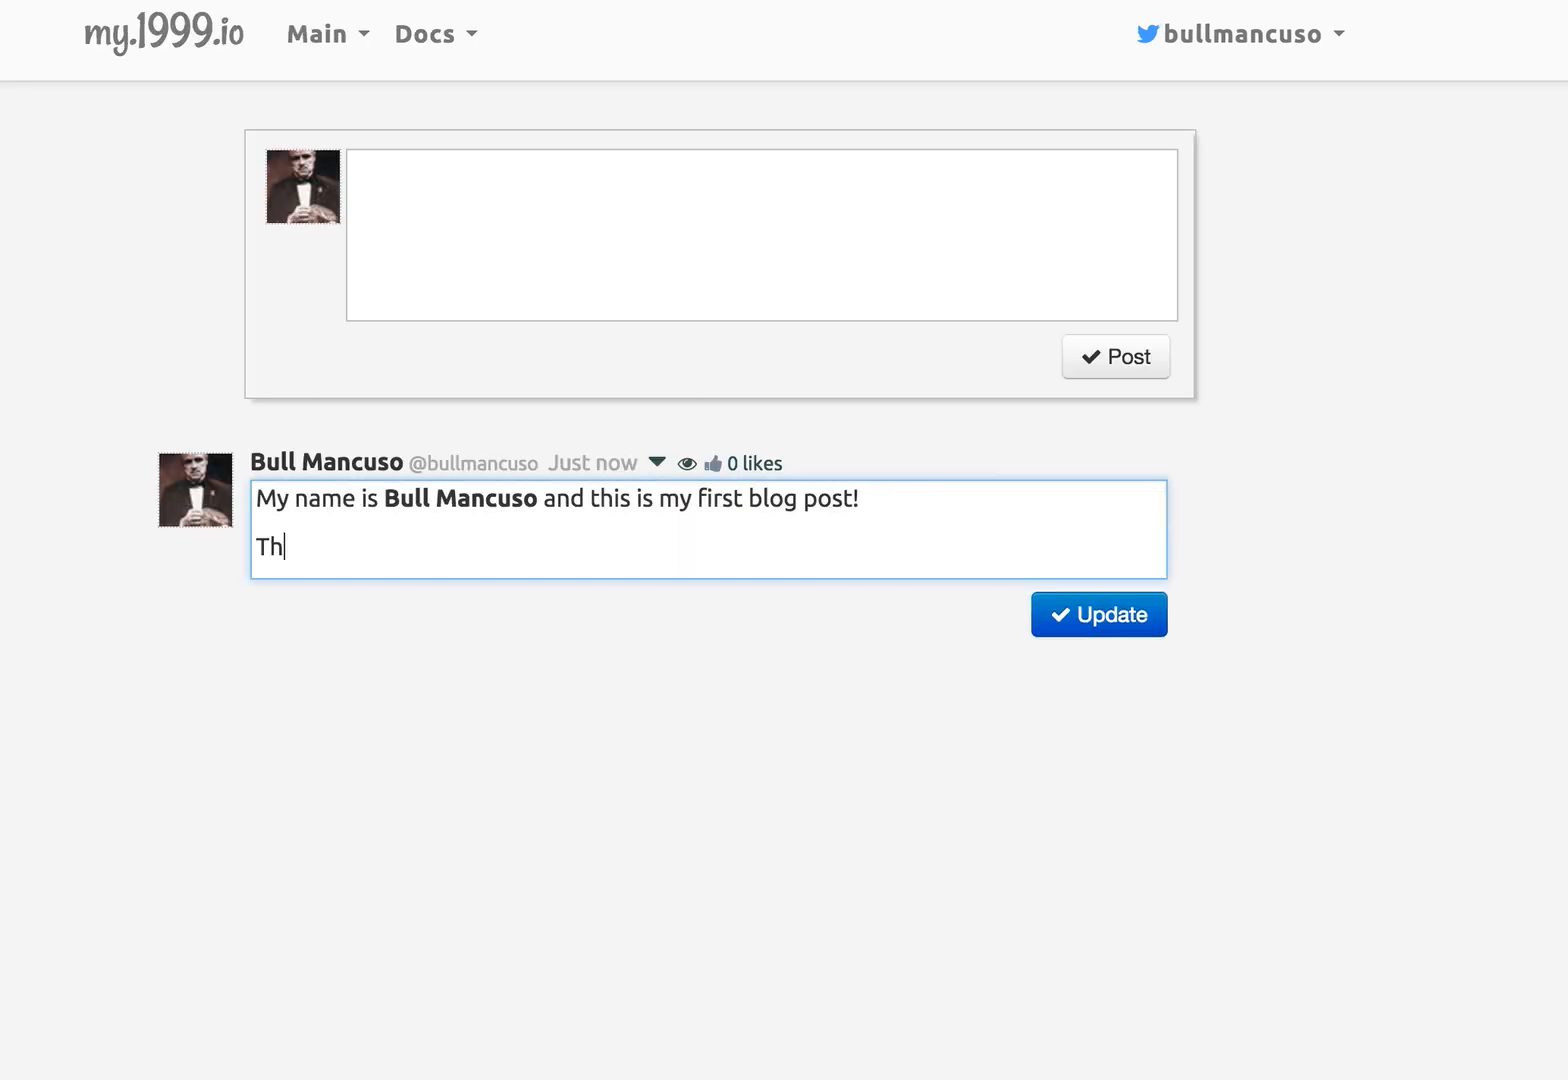
text(is is another l)
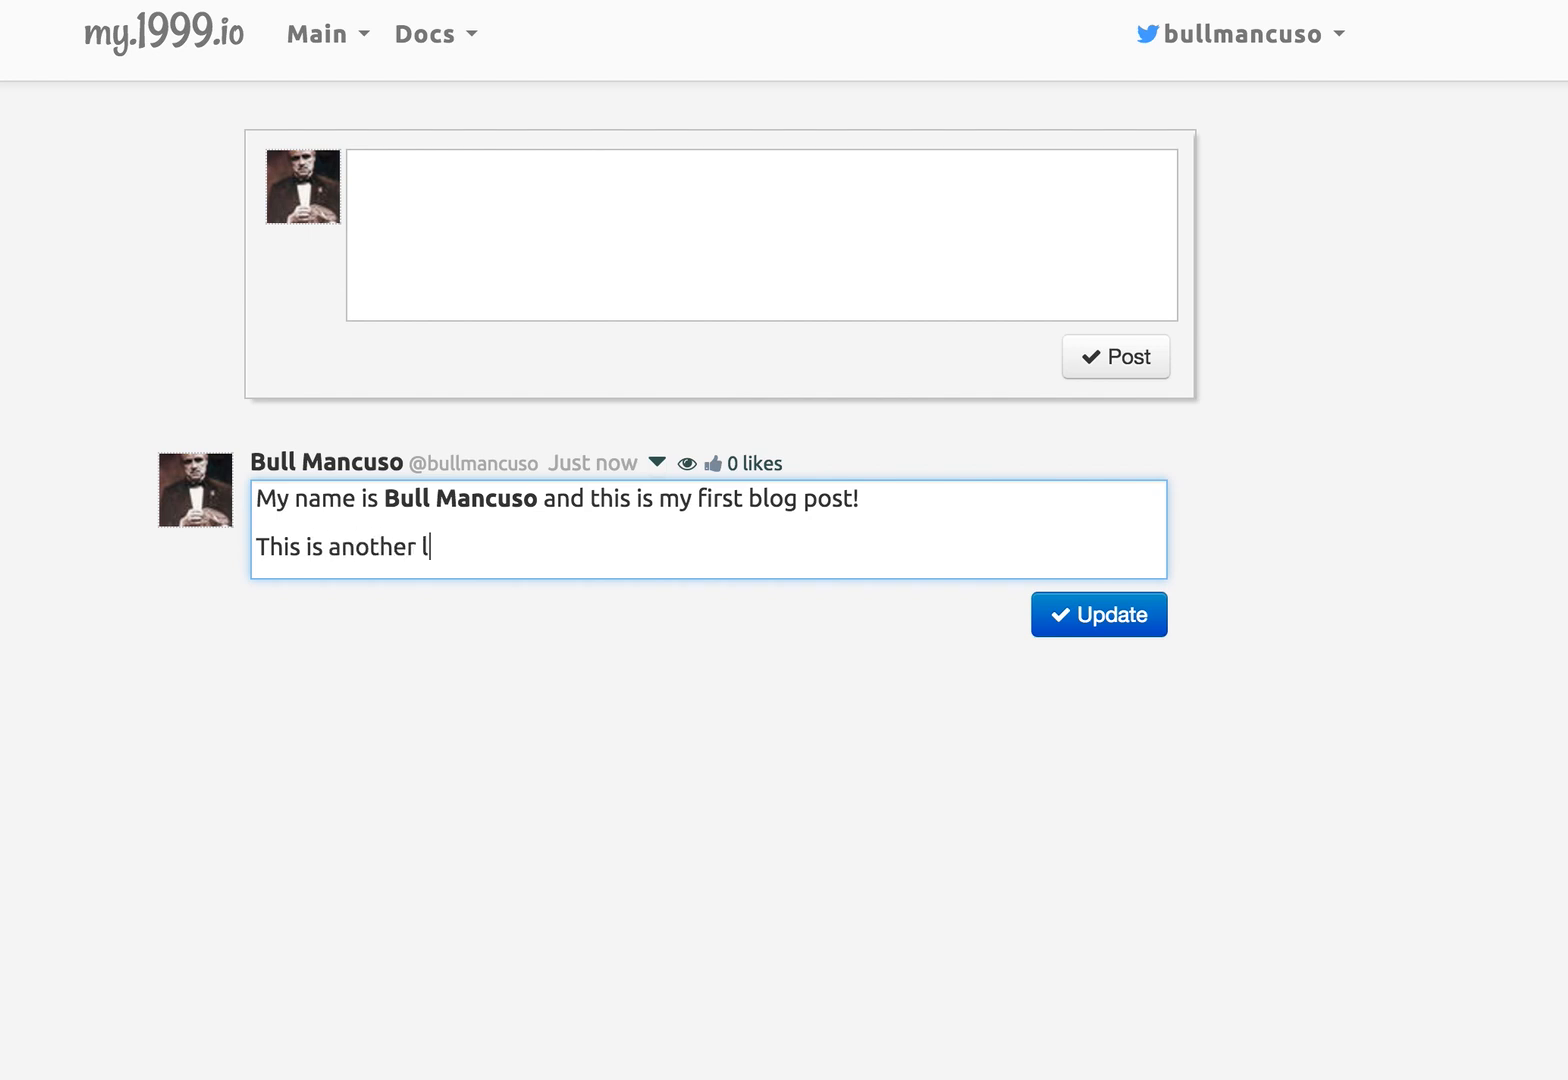
text(ine!)
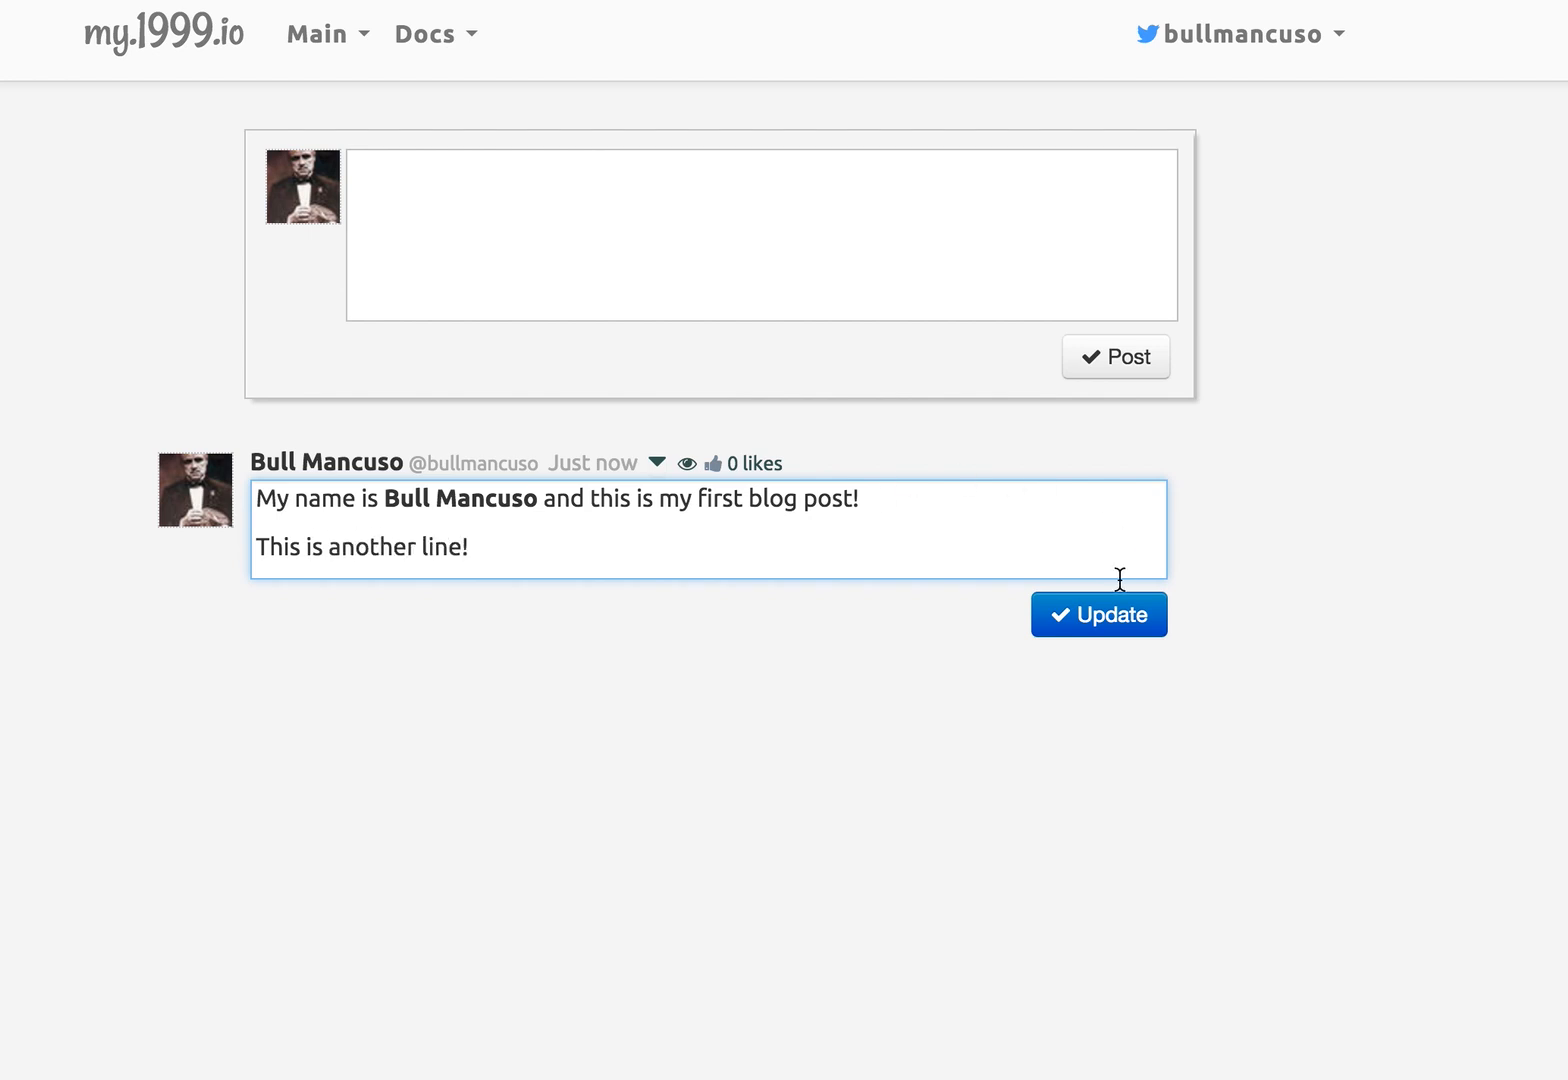
click(1100, 614)
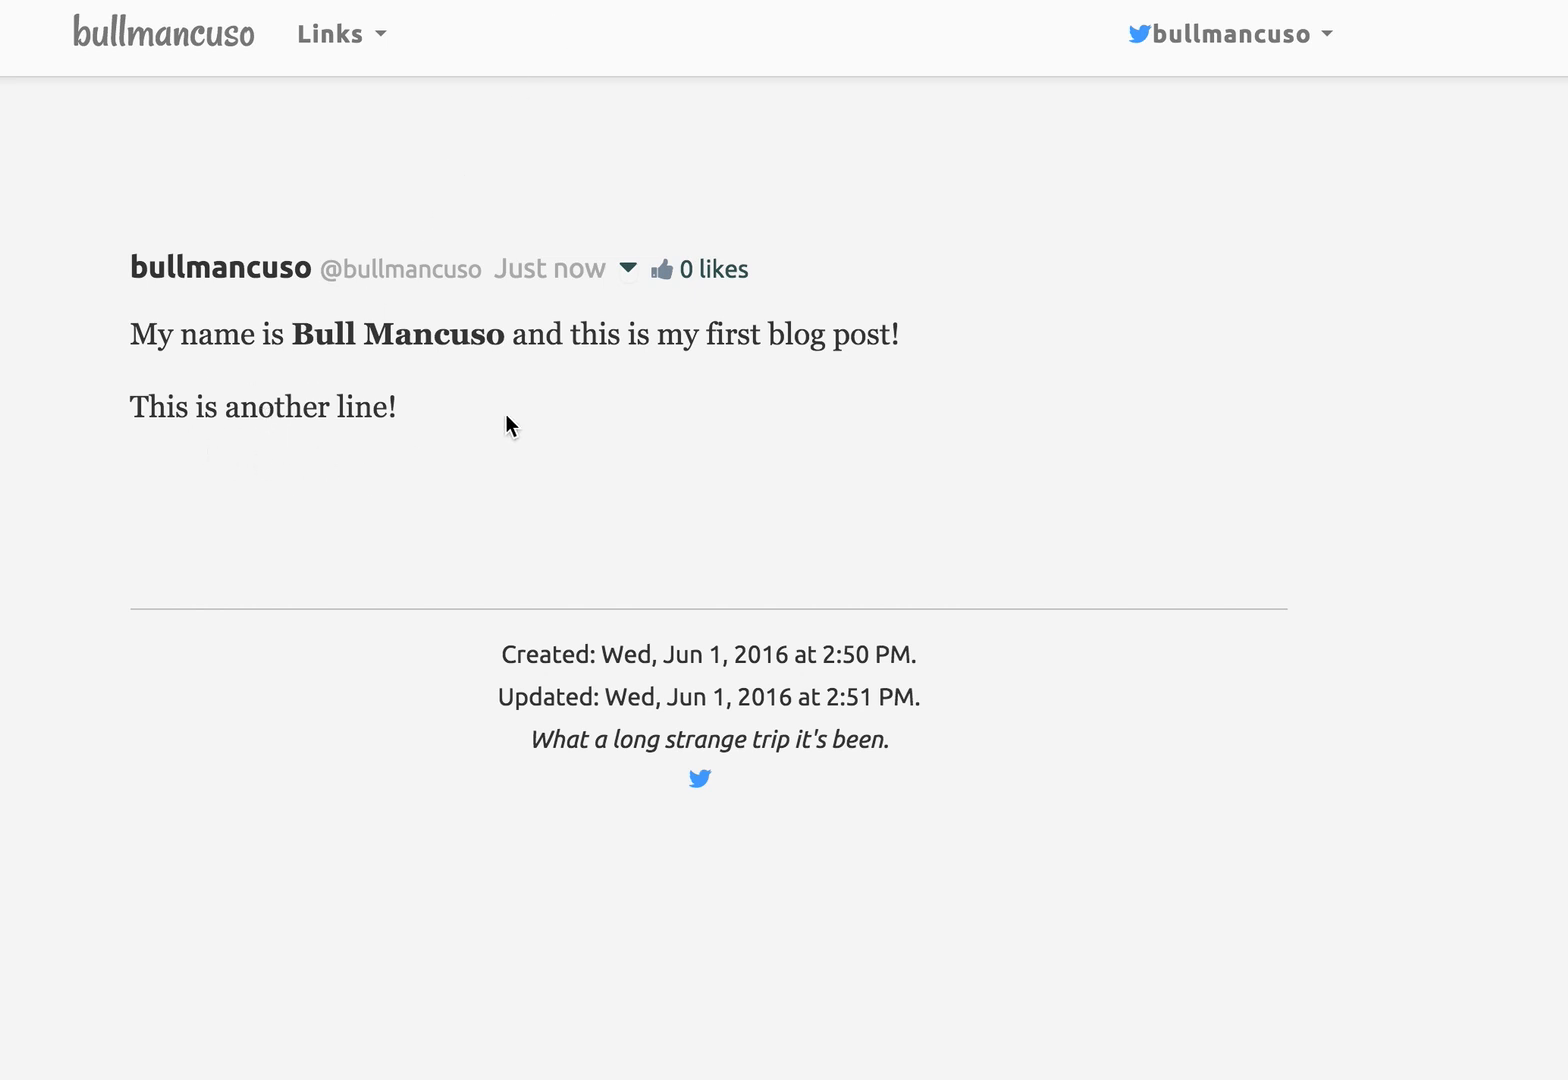
Use 'Set title...' from the post's options to title it 'Hello World!'.
click(634, 268)
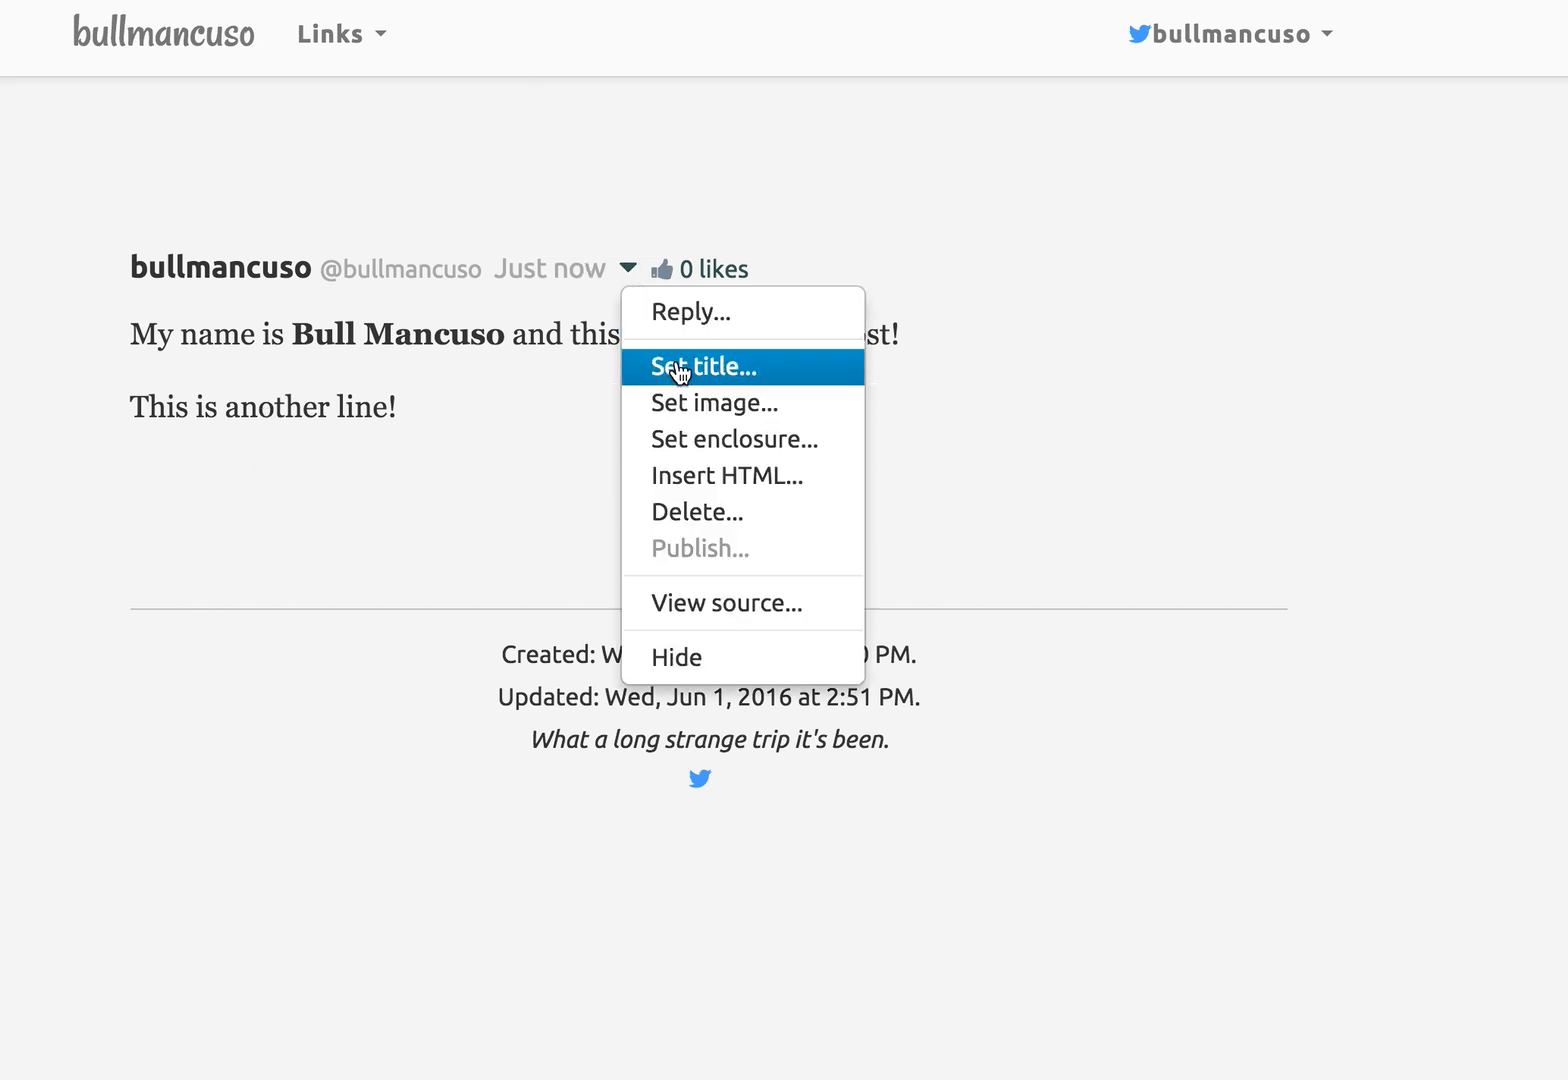
click(704, 368)
text(Hello World!)
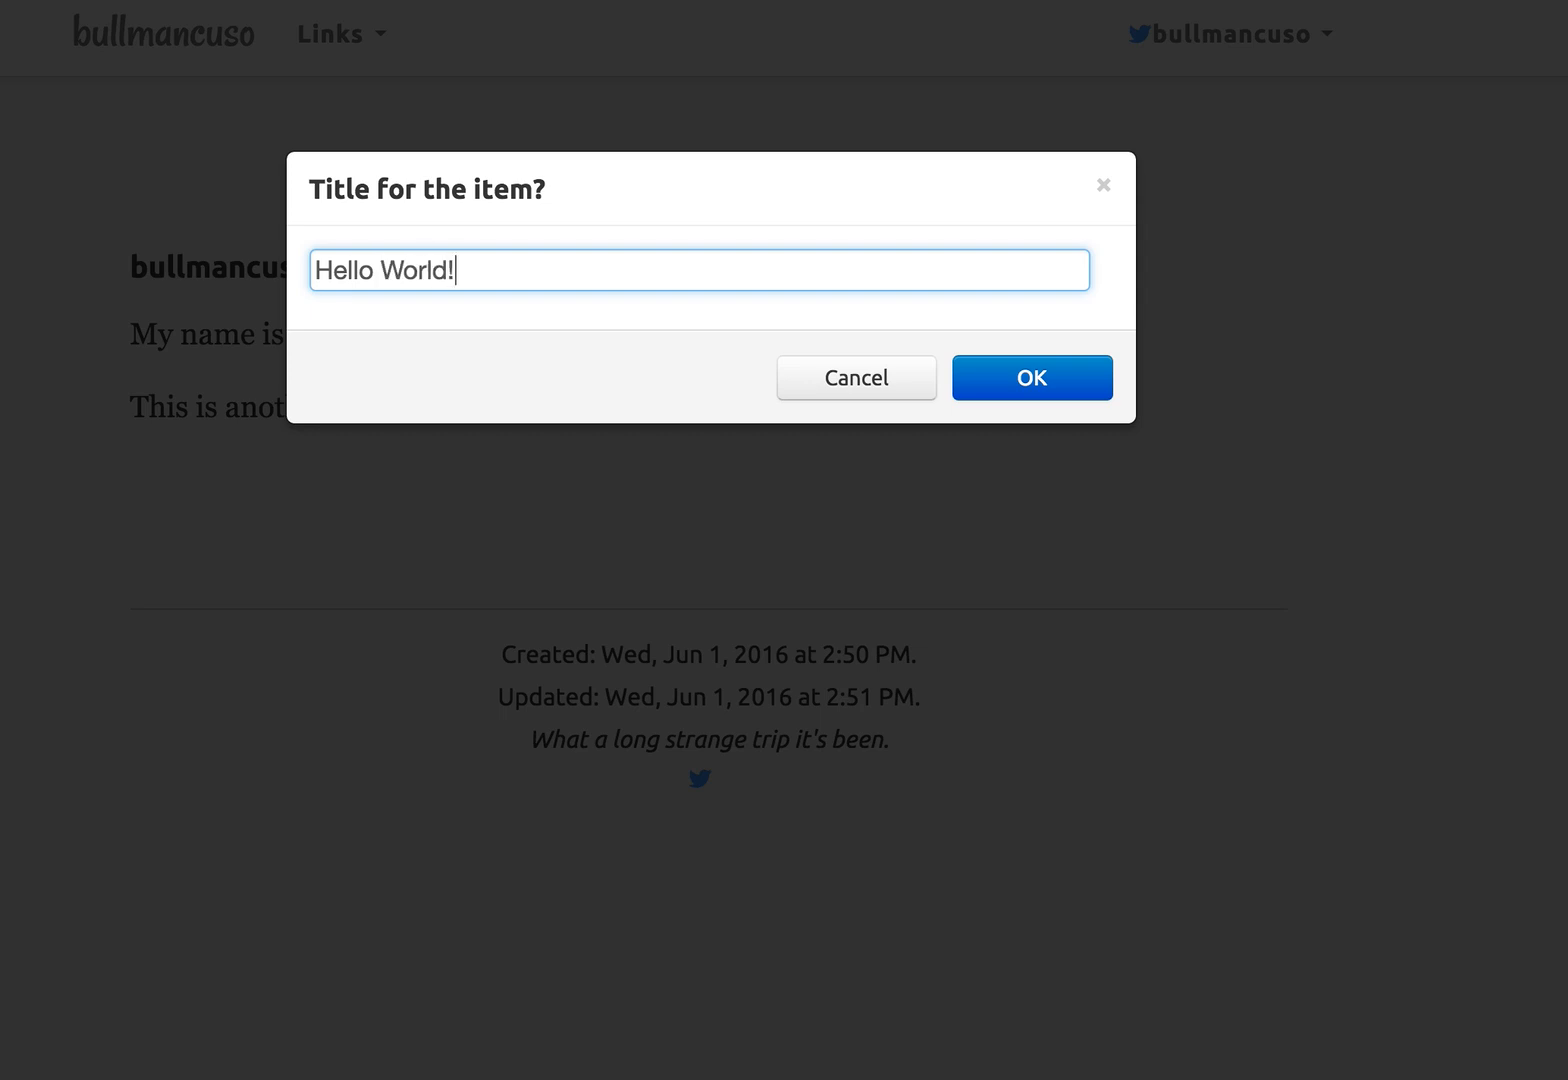
click(1032, 376)
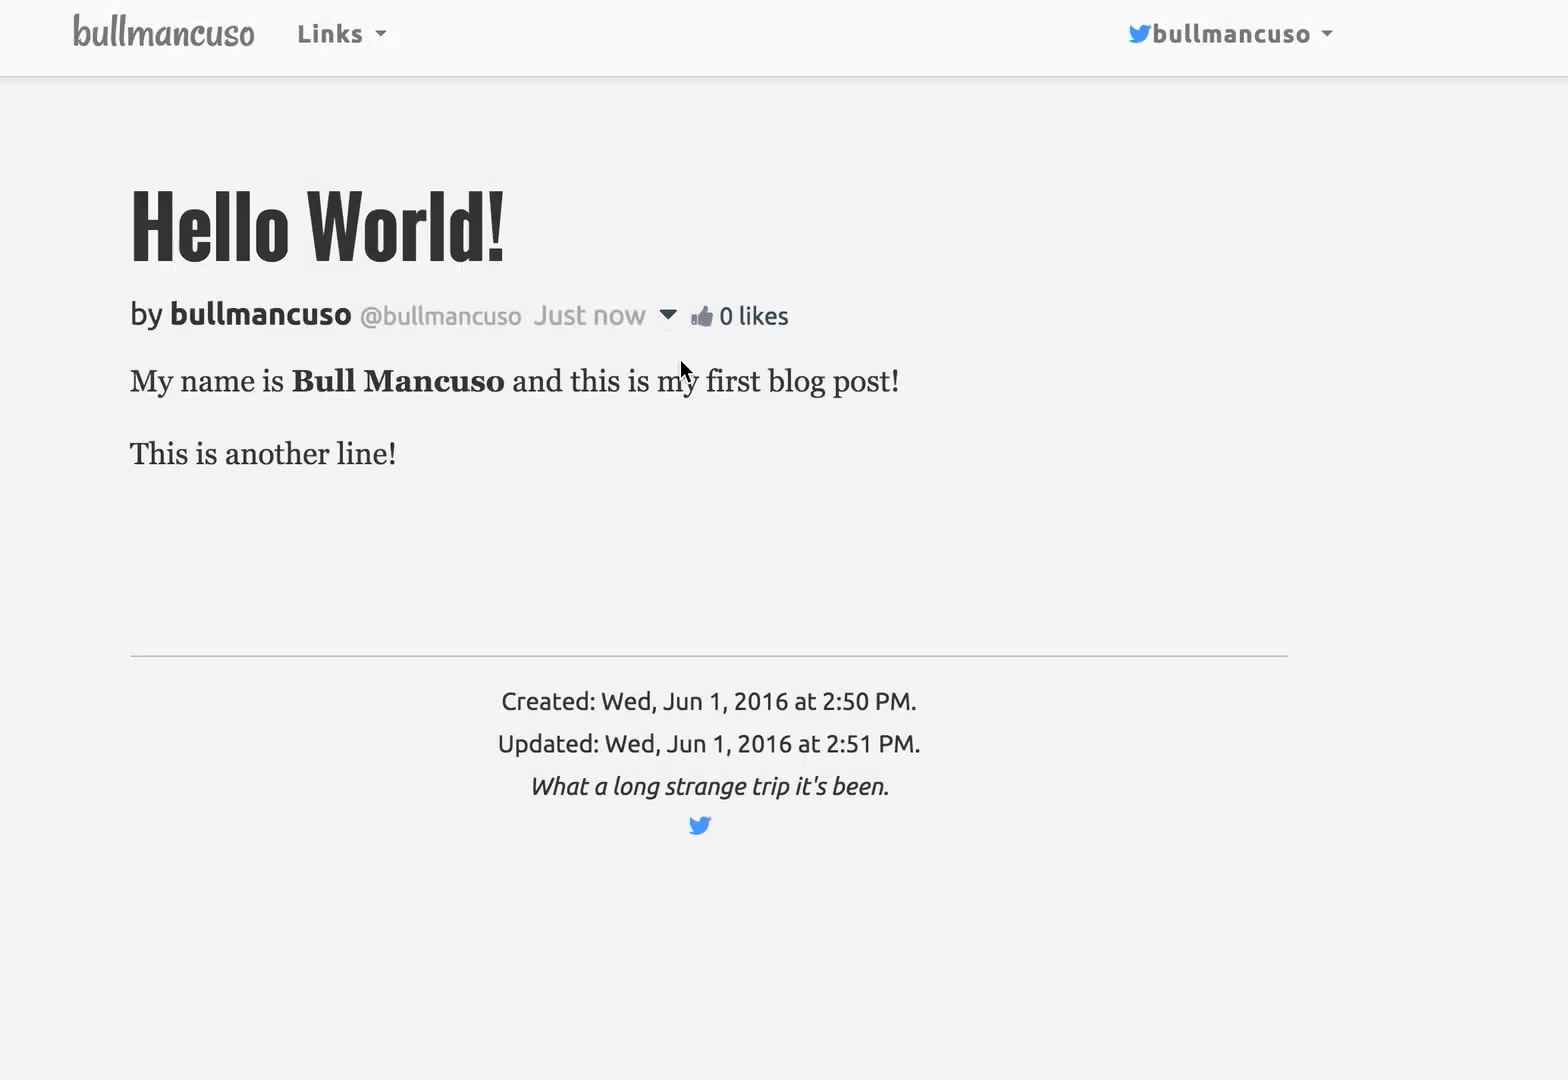
mouse_move(504, 146)
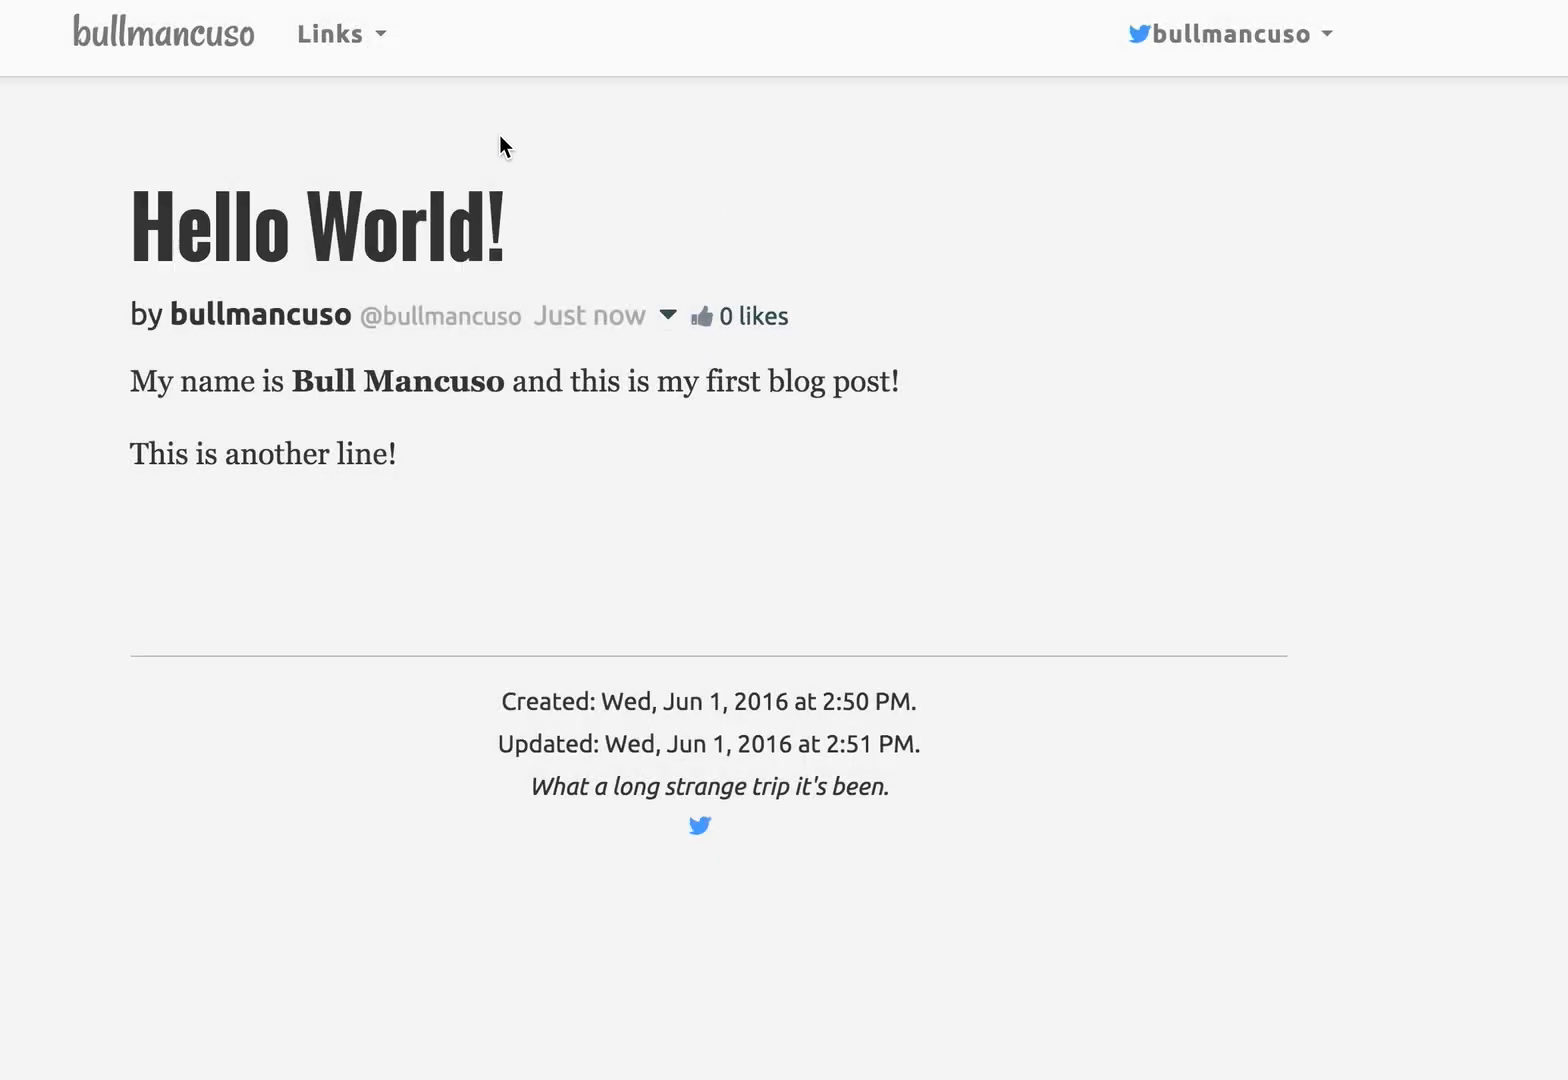
mouse_move(188, 32)
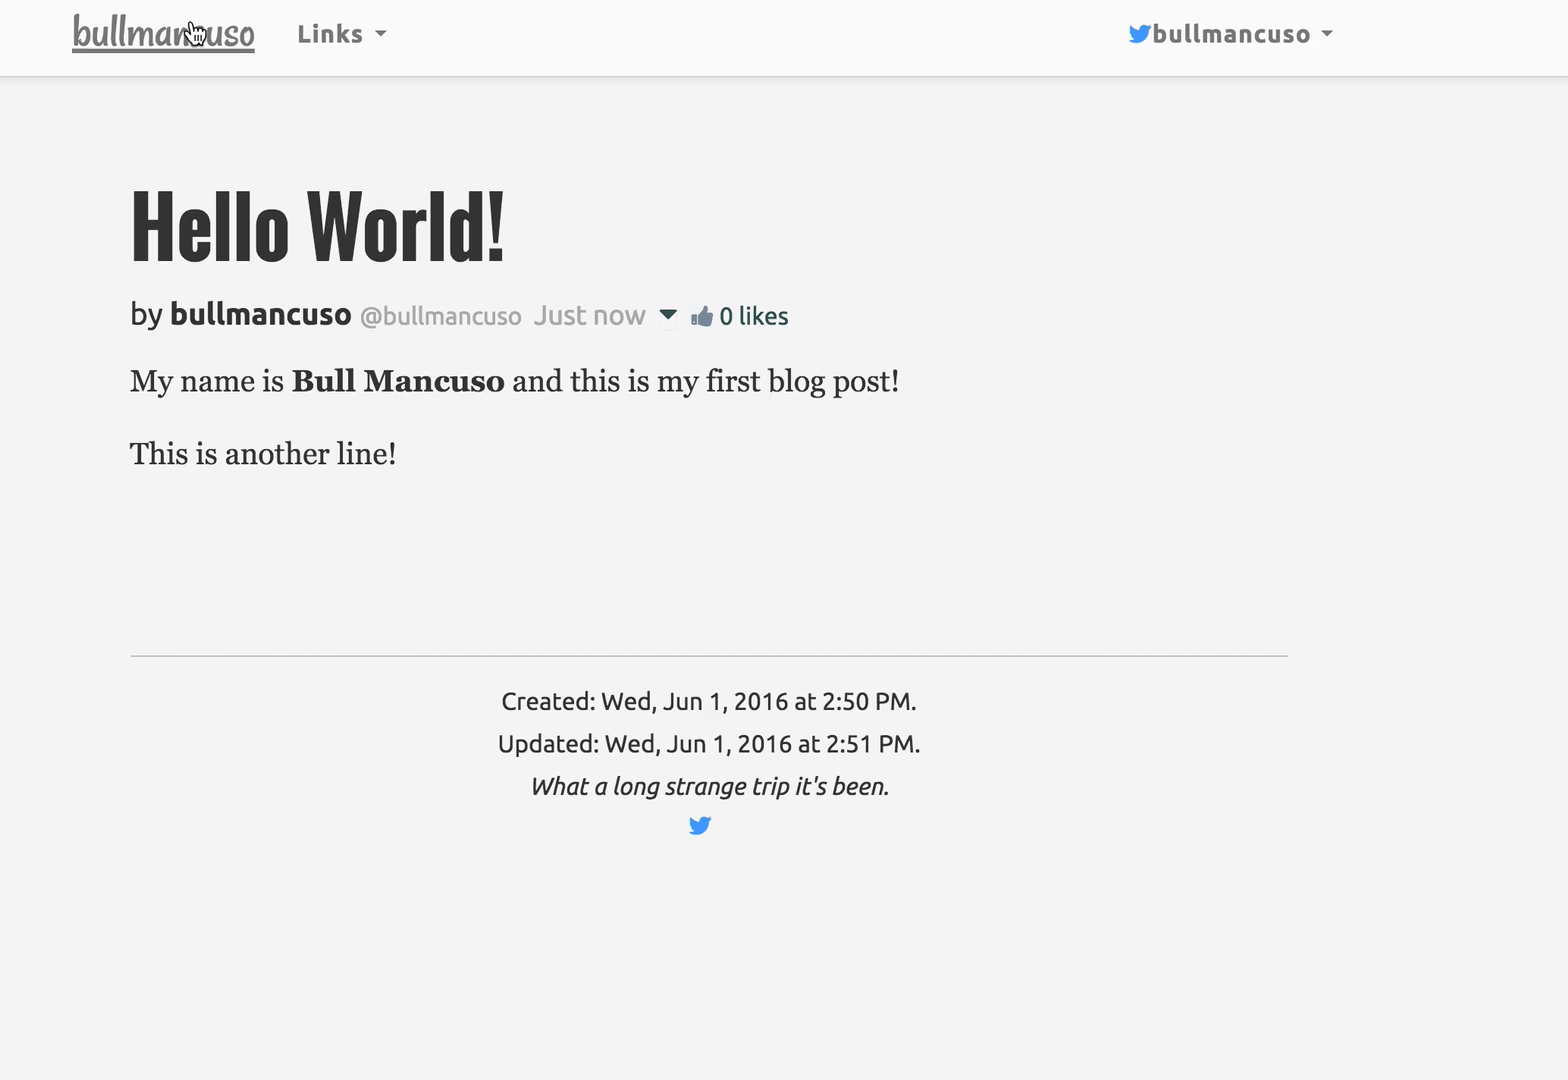